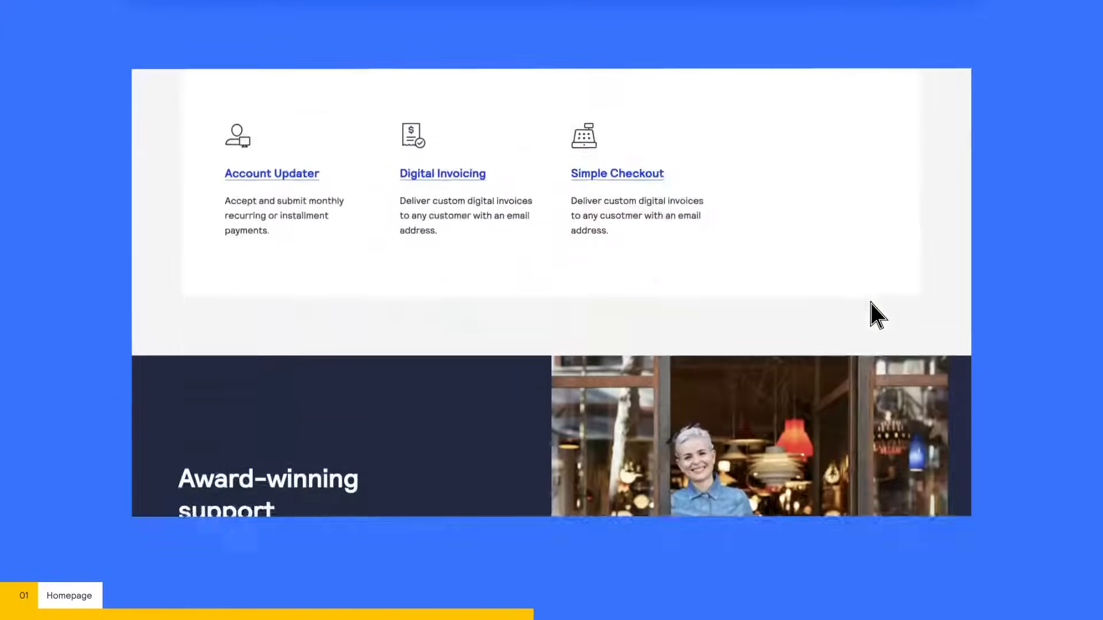
- Scroll the homepage and choose Merchants from the Sign in dropdown
scroll("down", 3)
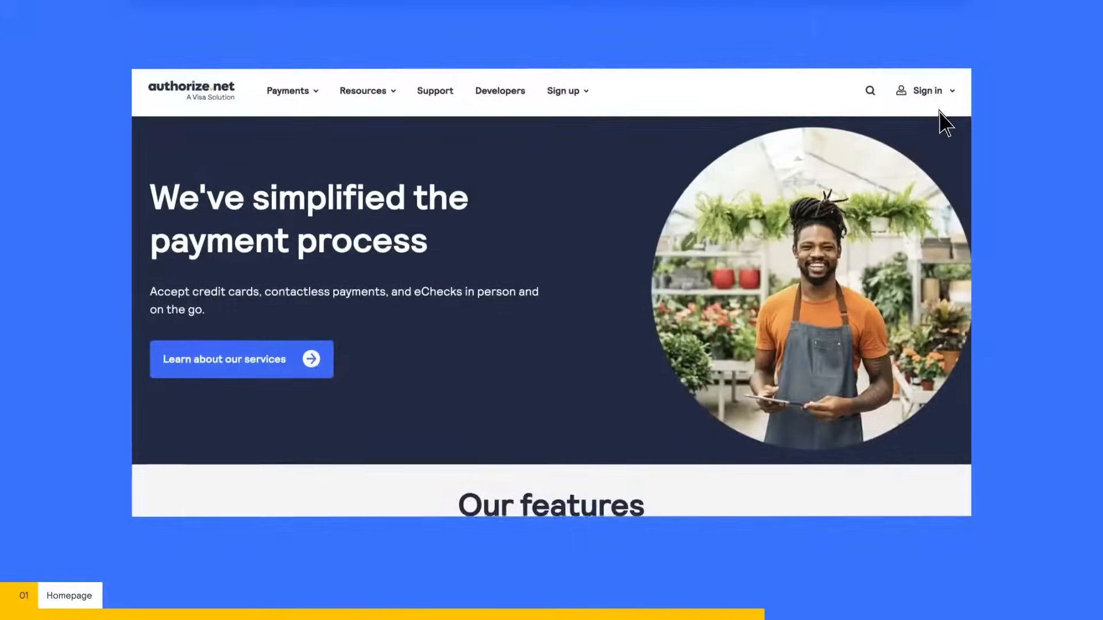
left_click(926, 90)
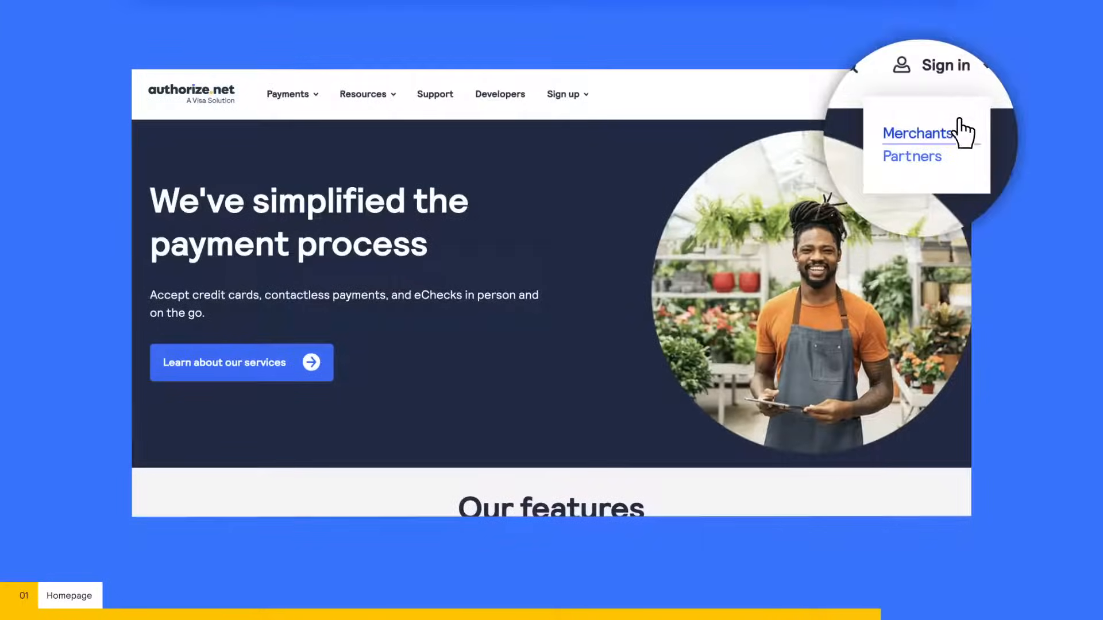
left_click(917, 134)
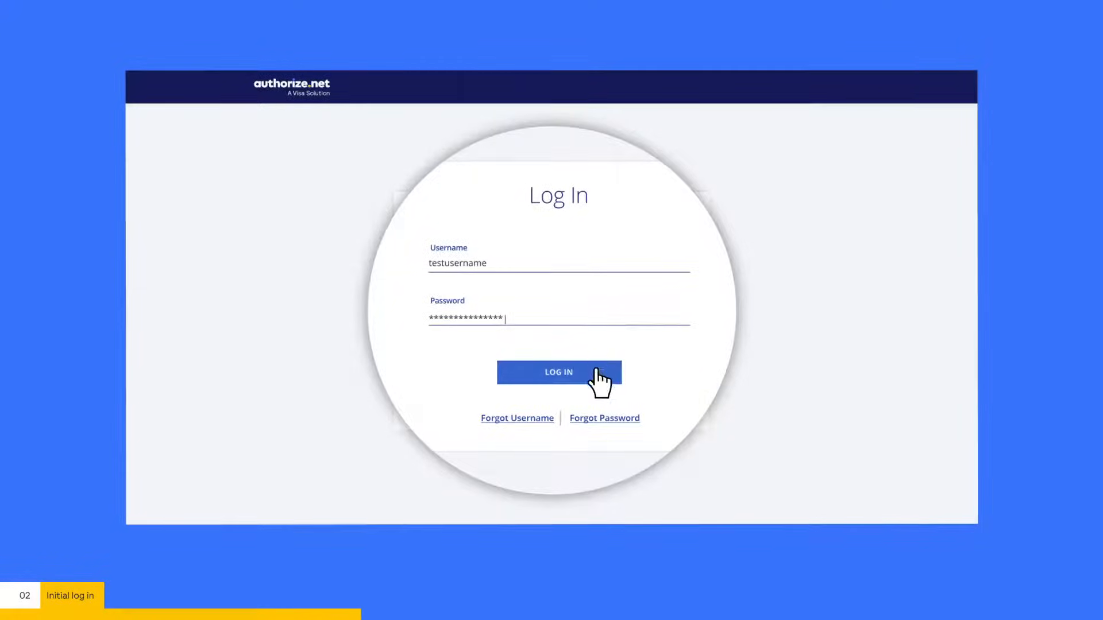
- Log in to the merchant account with the entered username and password
left_click(557, 373)
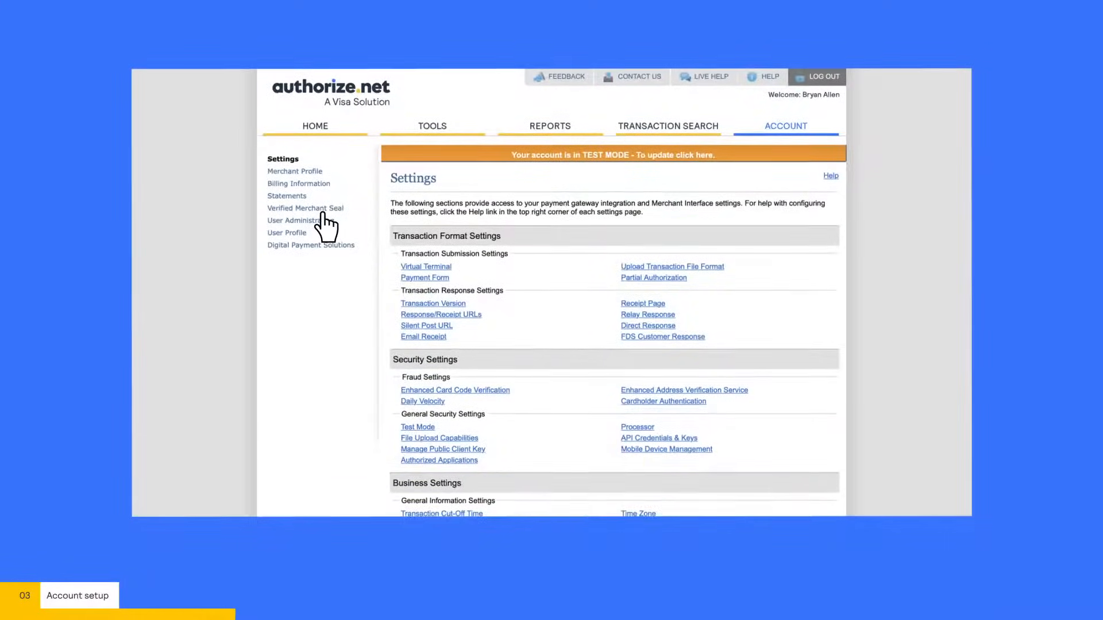
- Add a user in User Administration with the Transaction Manager role and fill its profile
left_click(295, 220)
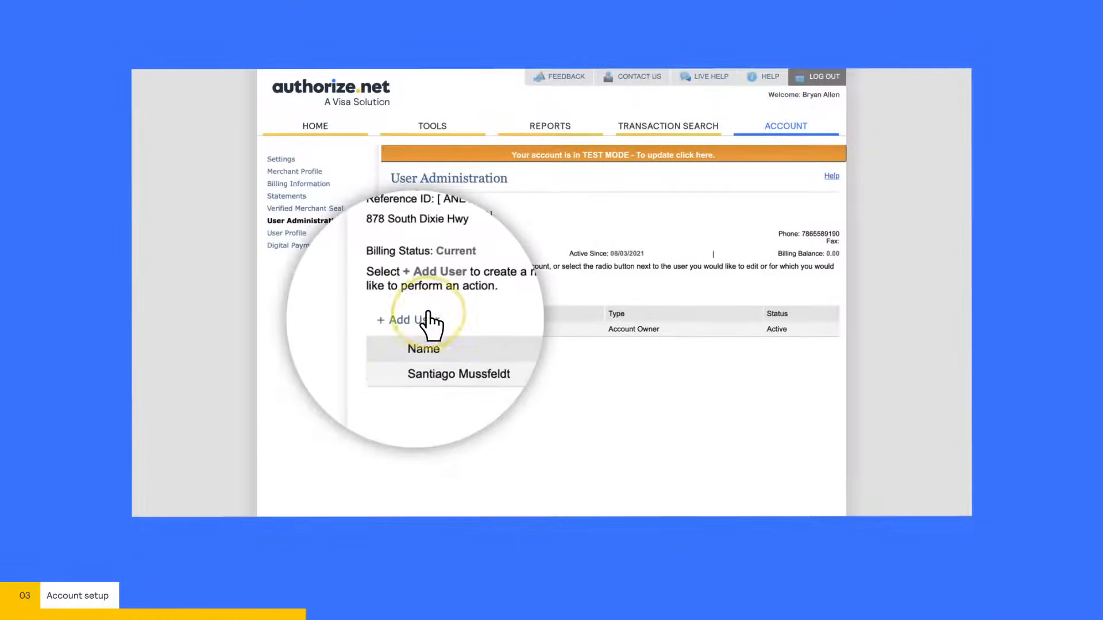
left_click(407, 320)
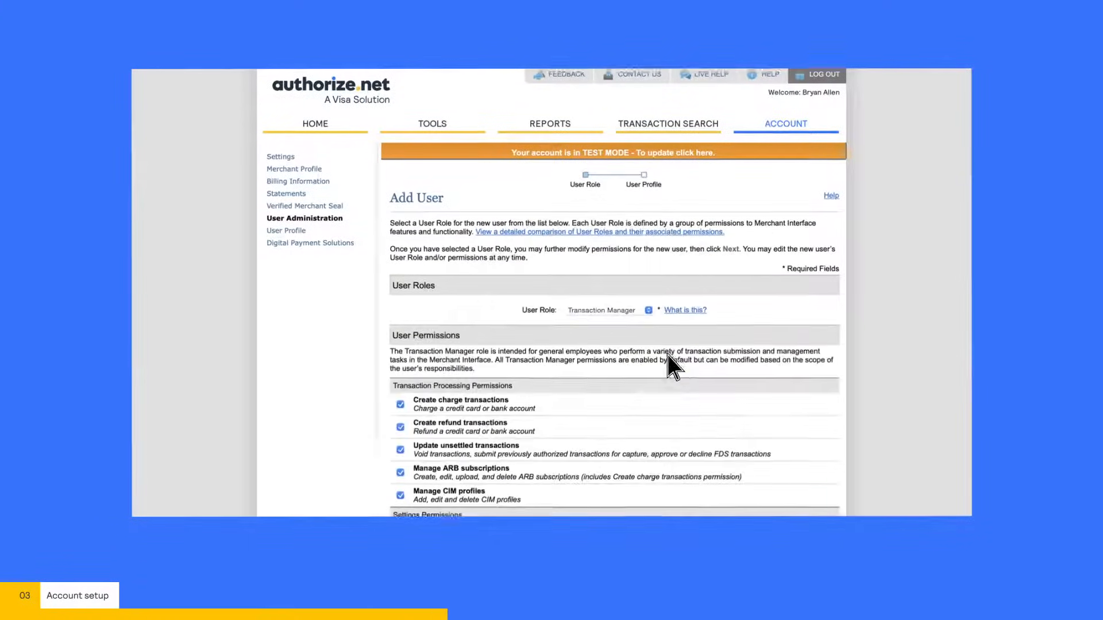
scroll("down", 3)
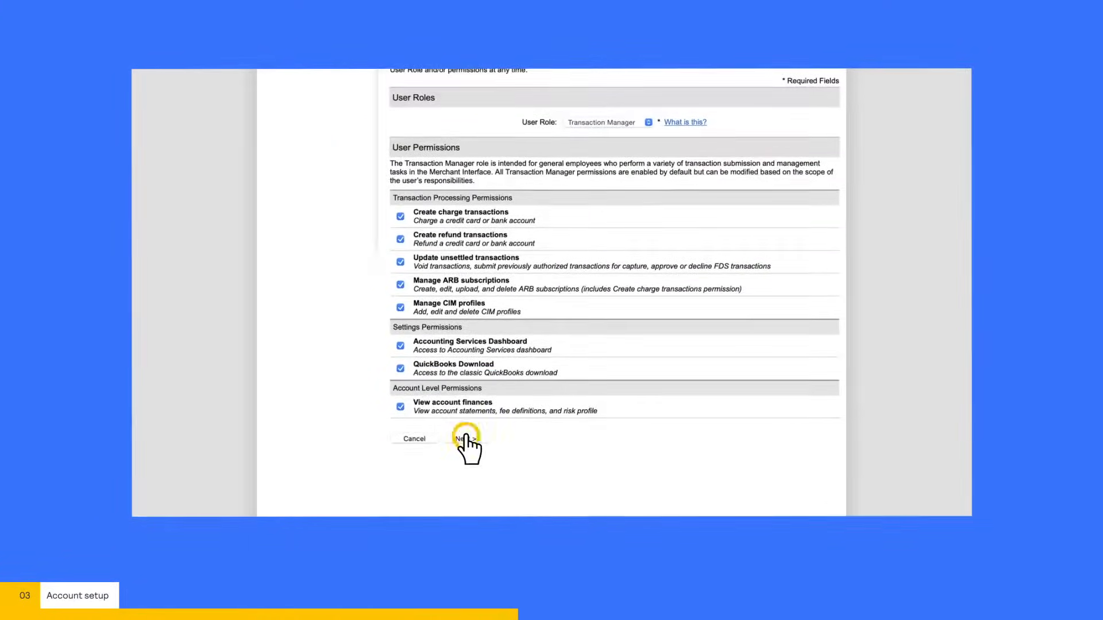
left_click(466, 439)
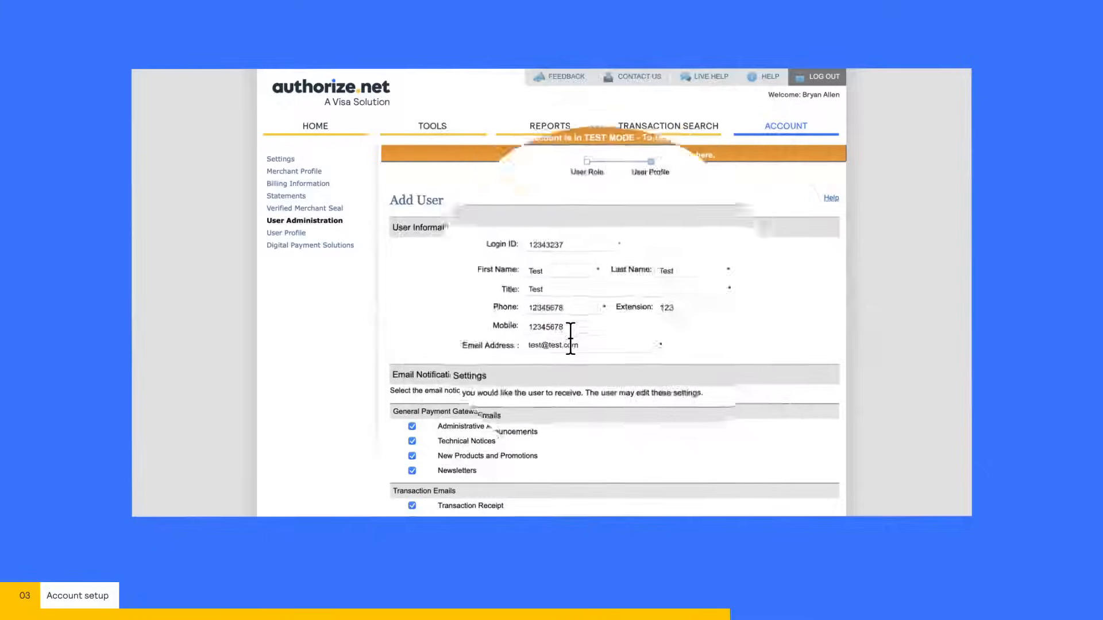
scroll("down", 3)
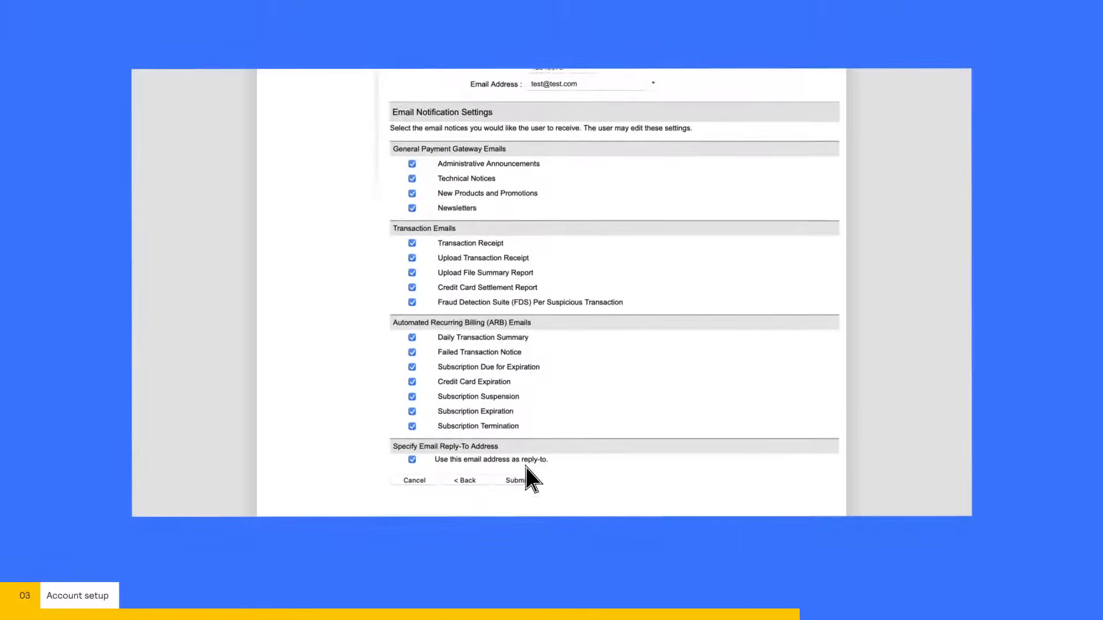
left_click(517, 480)
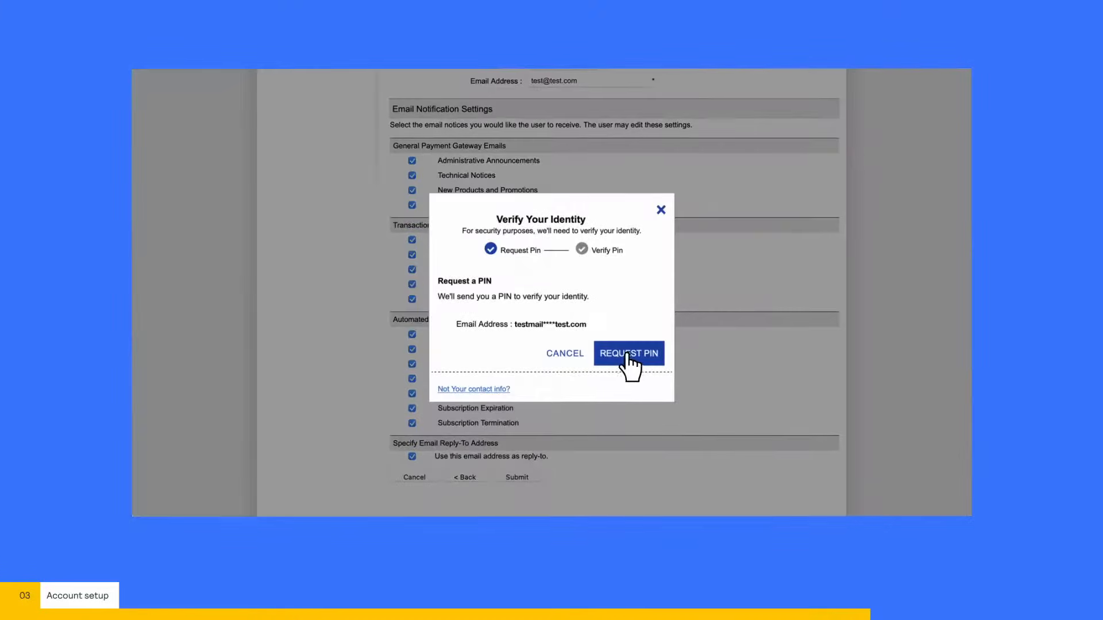
left_click(628, 353)
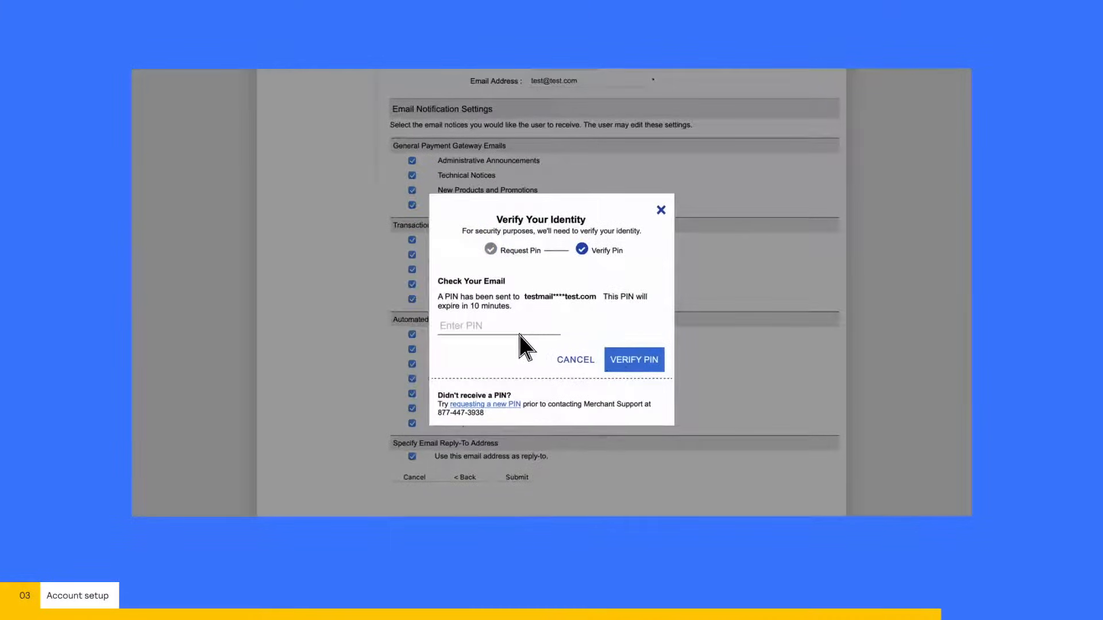
type("12312")
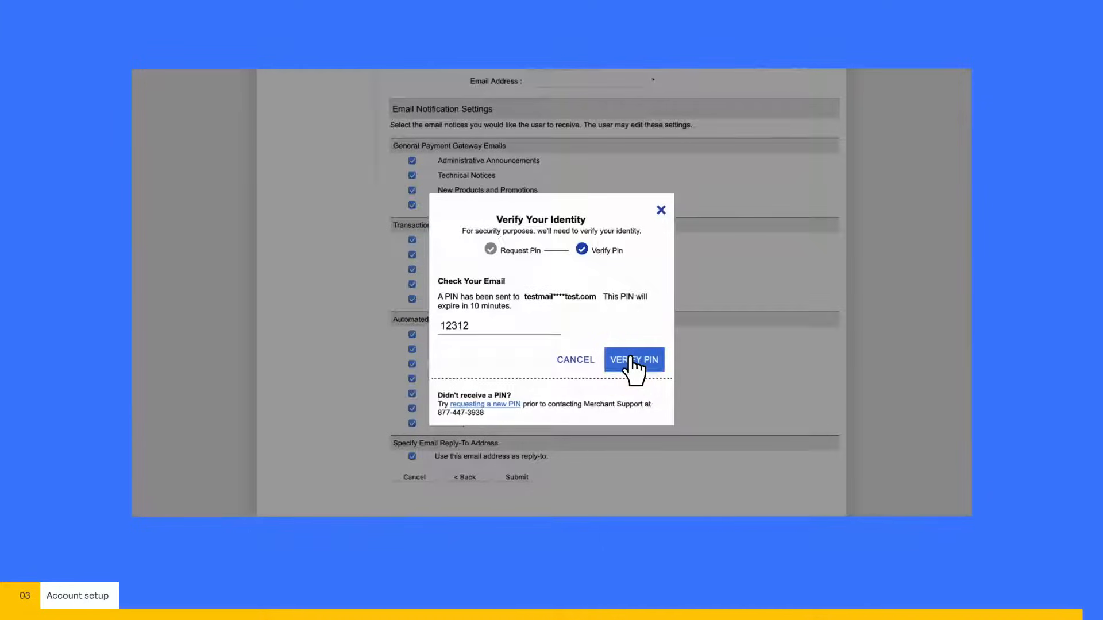
left_click(632, 359)
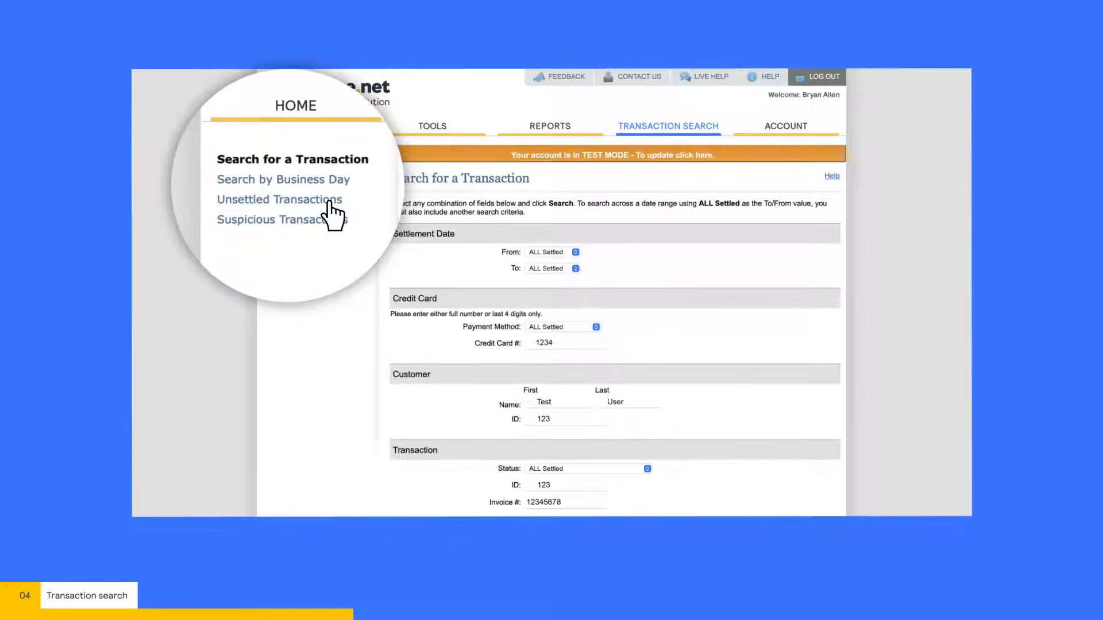
- View Unsettled Transactions, then return to the Transaction Search form and review its fields
left_click(279, 199)
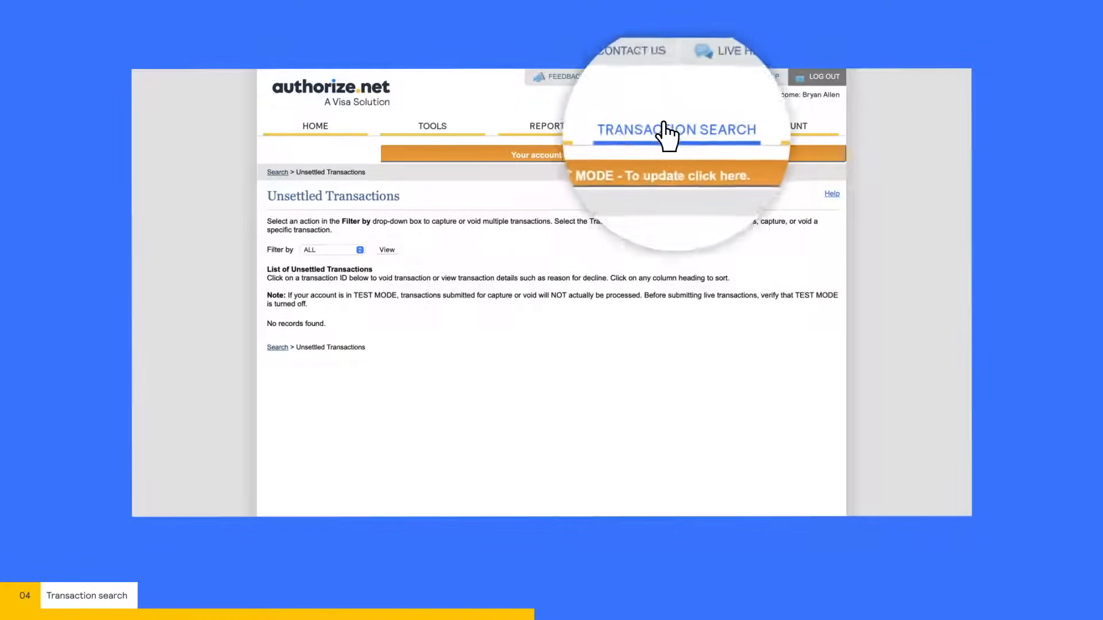
left_click(676, 130)
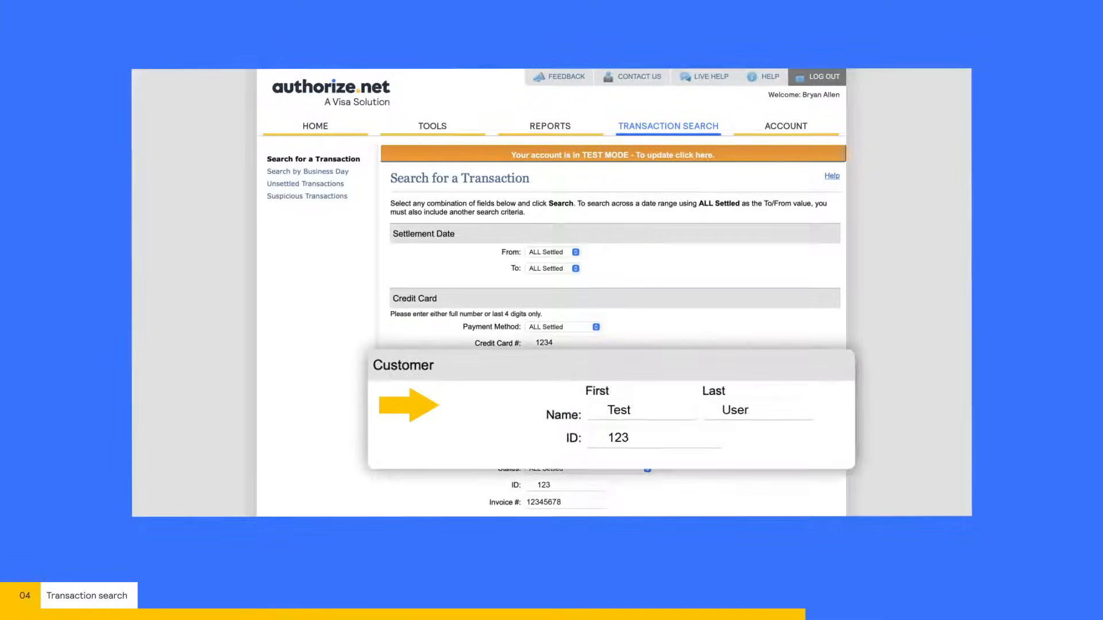
scroll("down", 3)
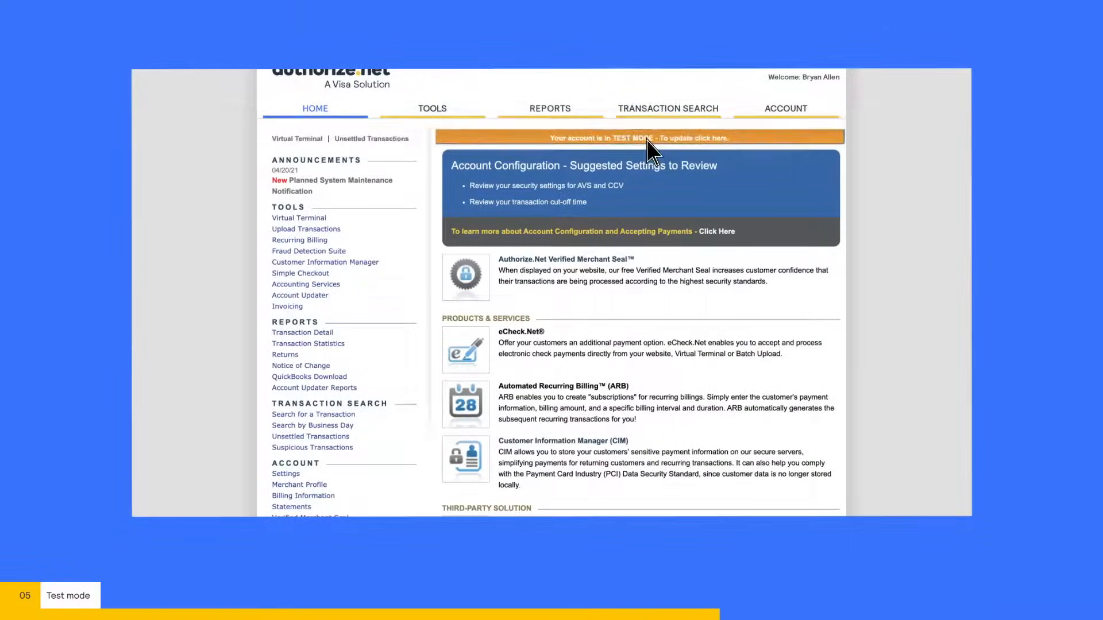
- From the TEST MODE banner, flip the Test/Live toggle to Live
left_click(656, 137)
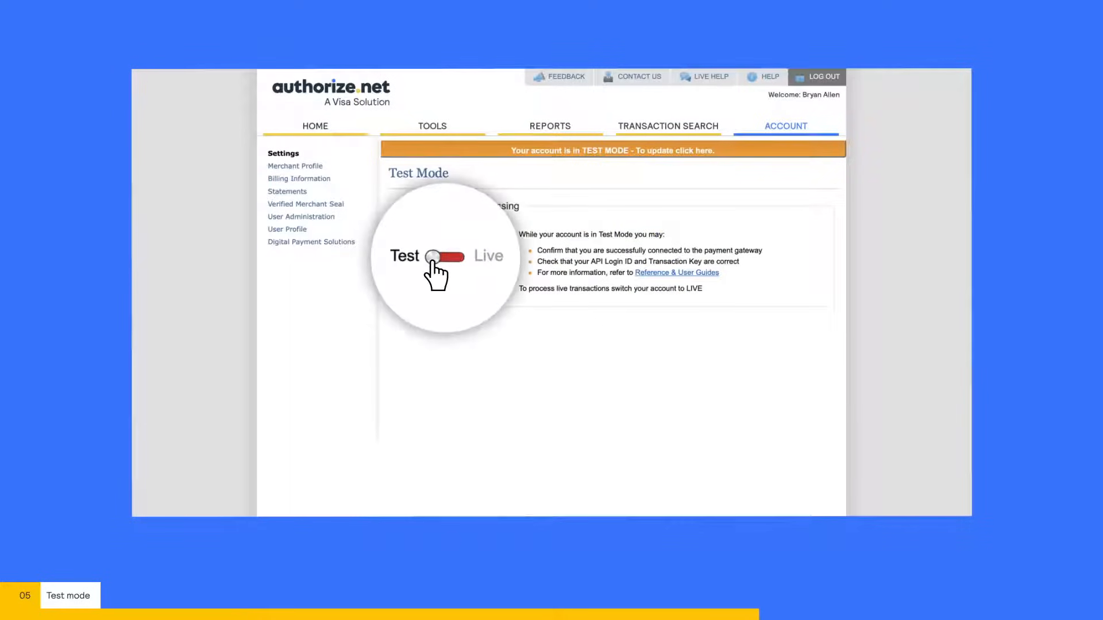
left_click(446, 257)
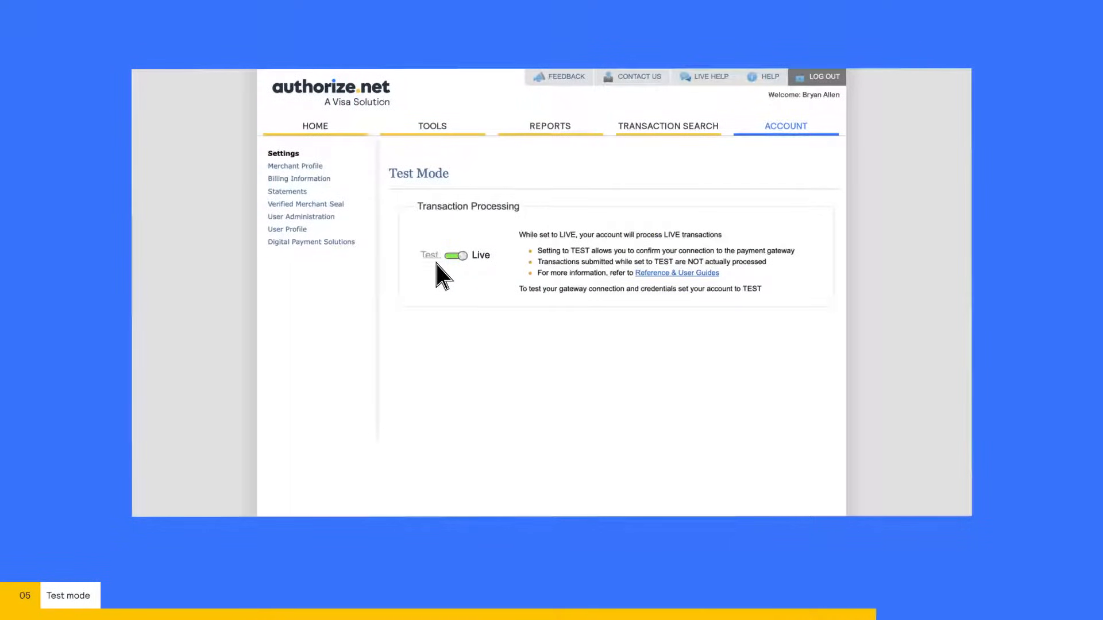
mouse_move(841, 123)
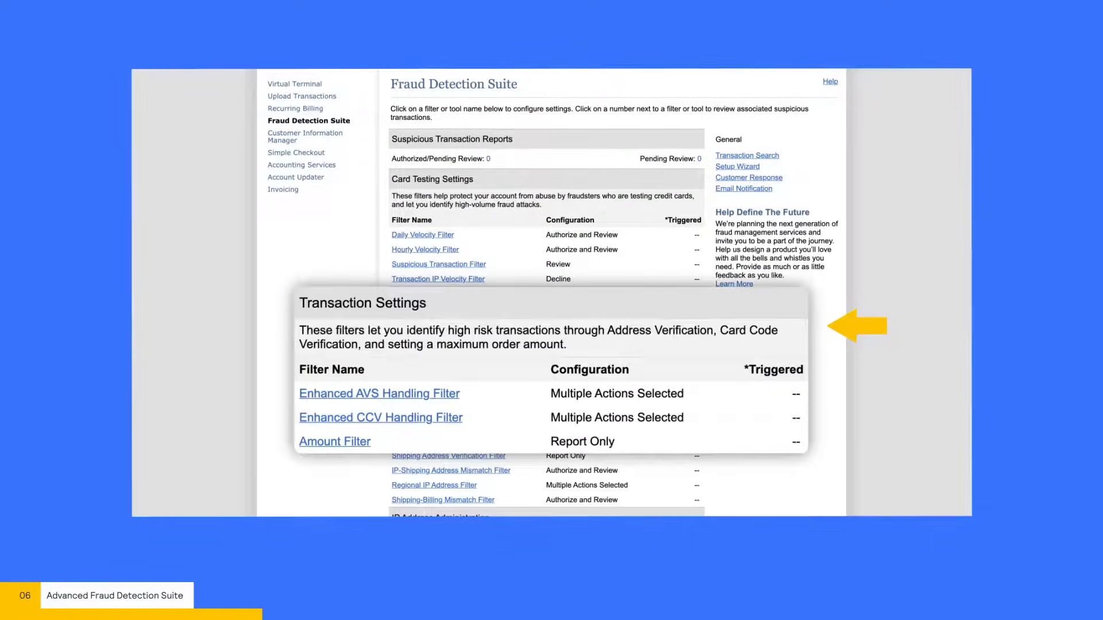
- Open the Regional IP Address Filter in Fraud Detection Suite and edit Africa's settings
scroll("down", 3)
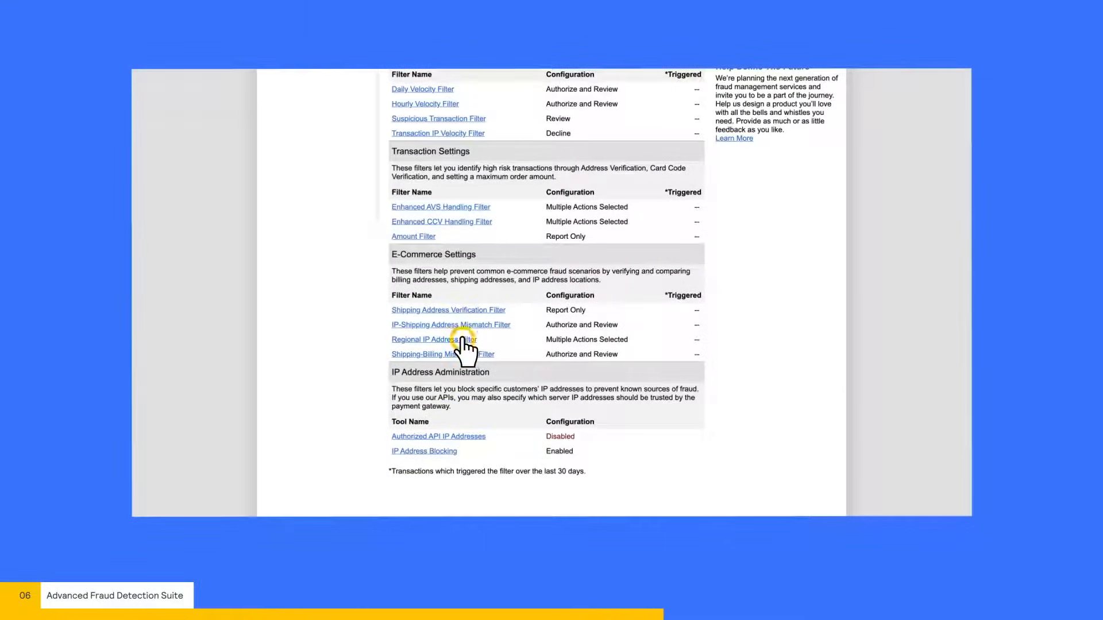
left_click(435, 340)
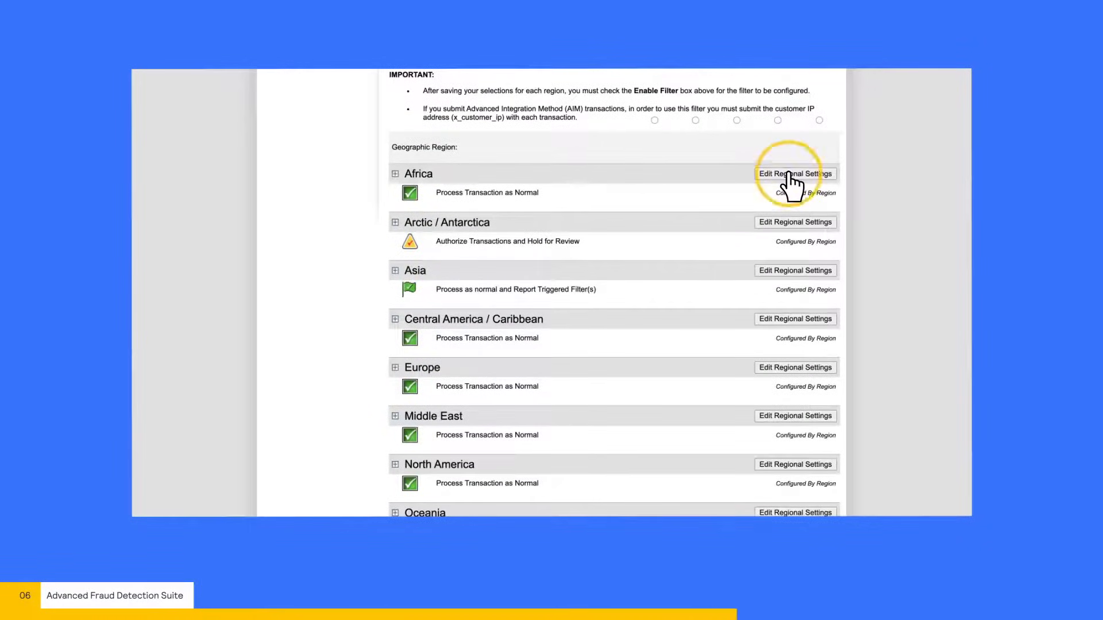
left_click(795, 173)
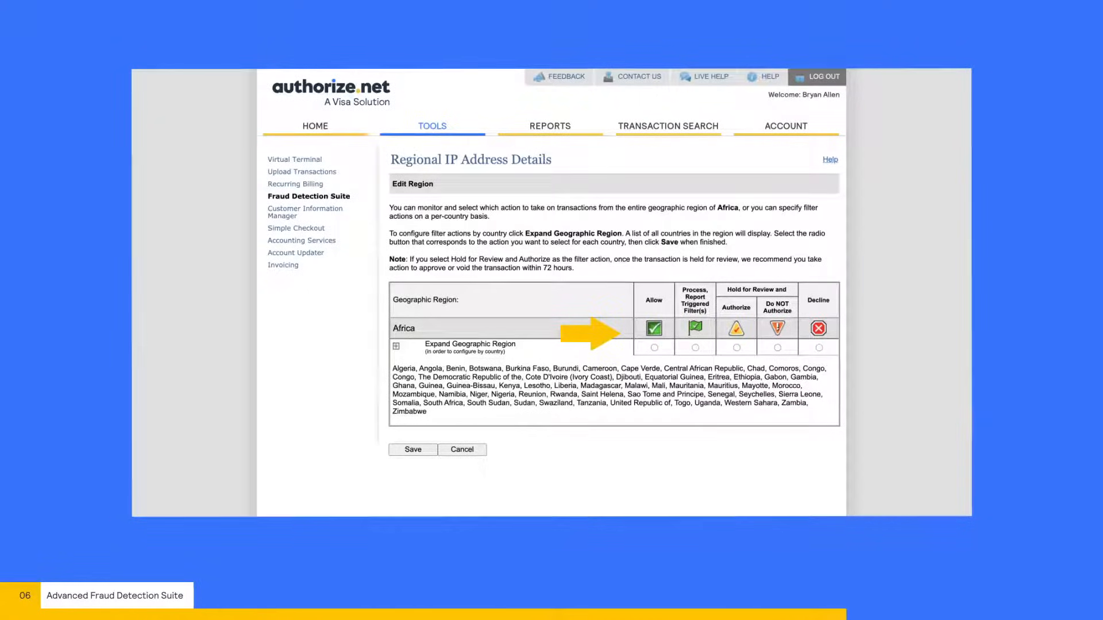
mouse_move(317, 407)
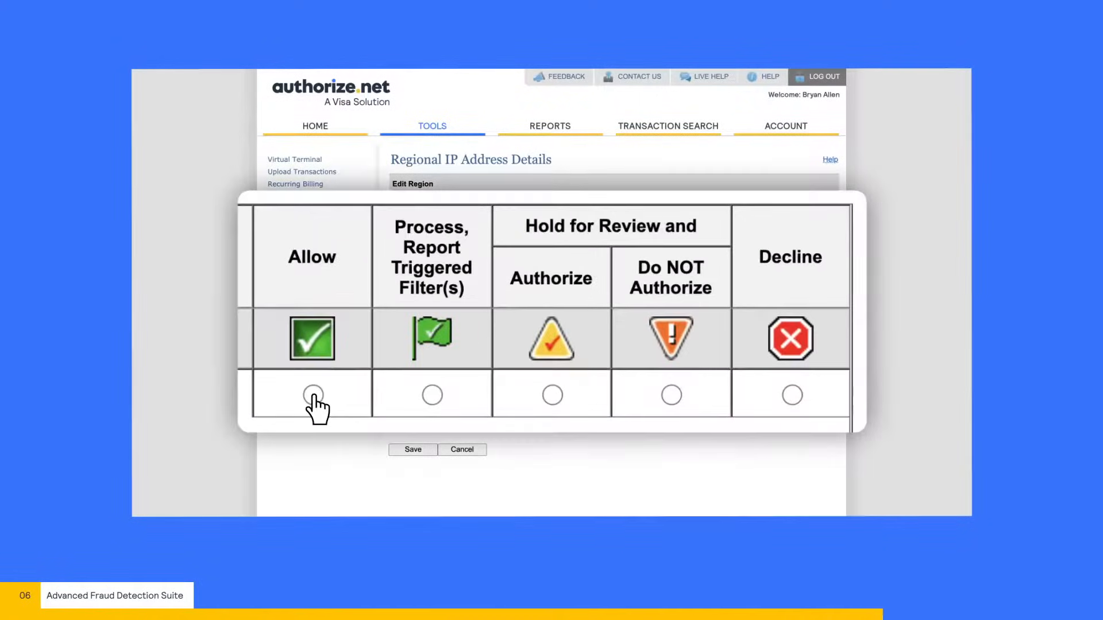
- Try each filter action for Africa and settle on Decline
left_click(313, 395)
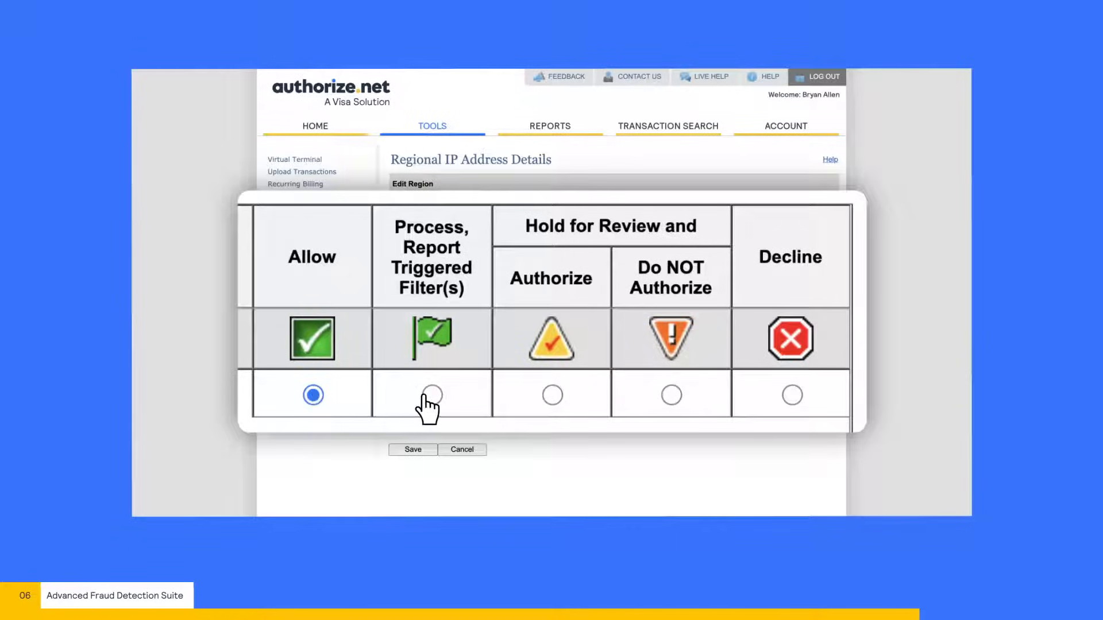
left_click(432, 394)
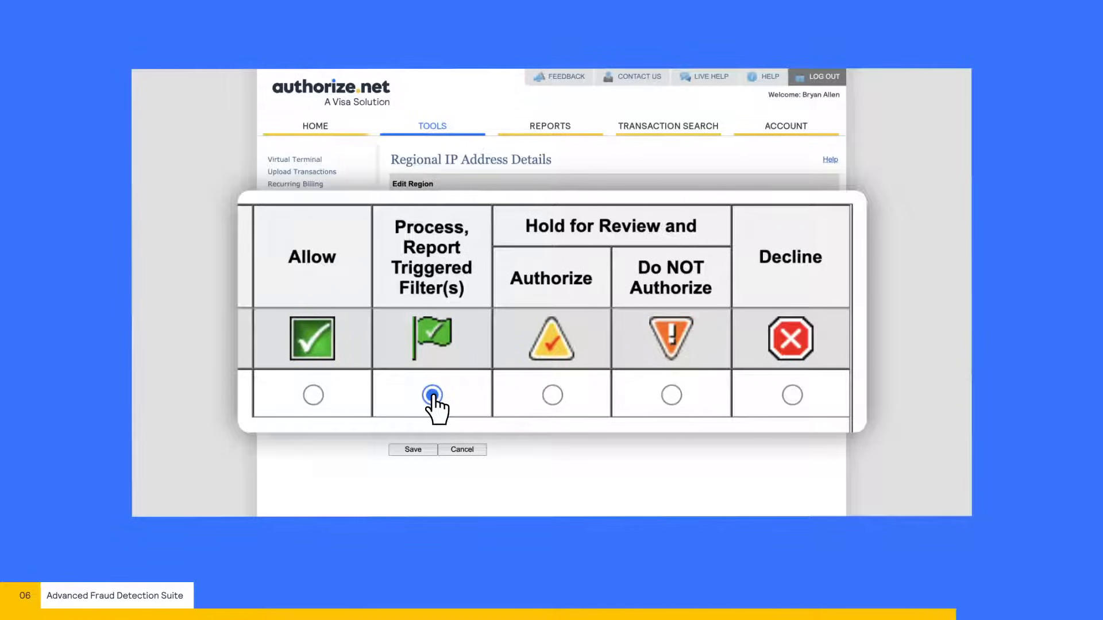
left_click(432, 395)
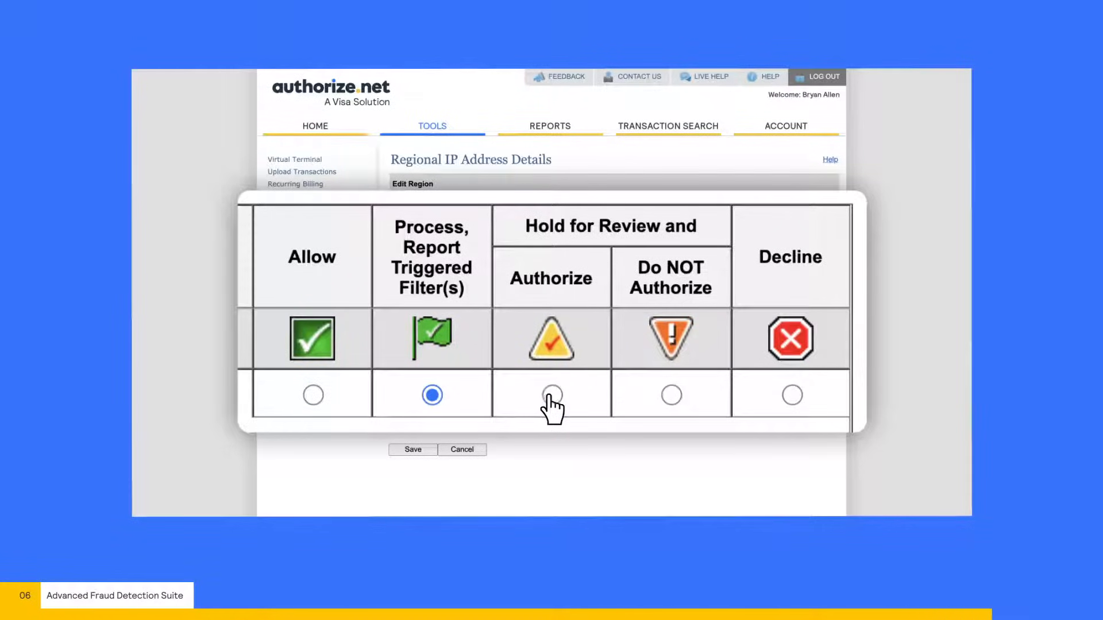
left_click(551, 395)
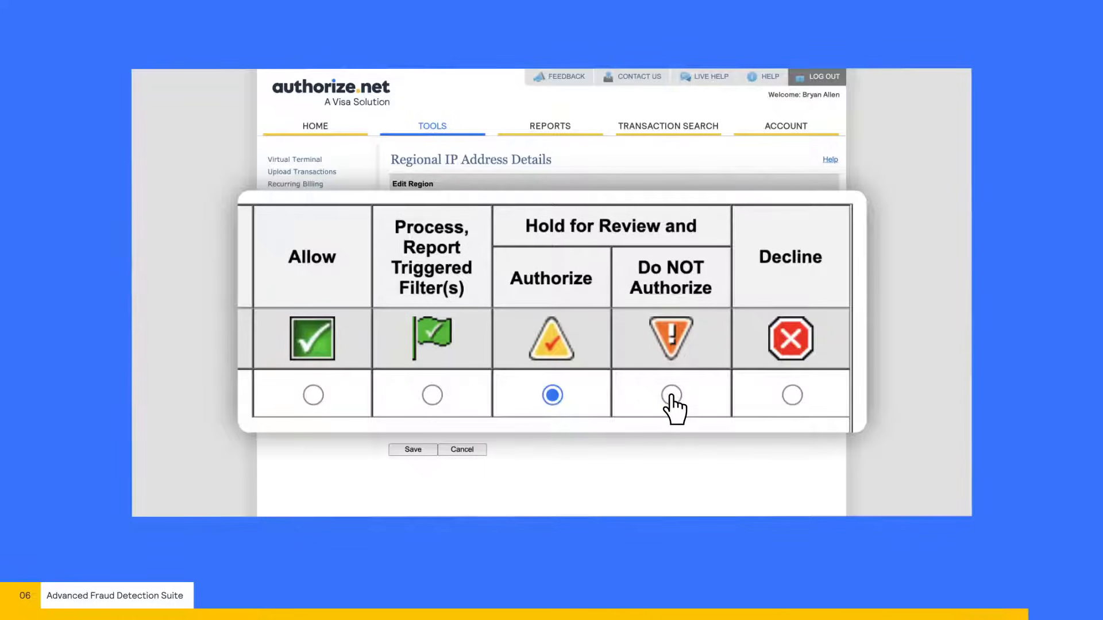
left_click(670, 395)
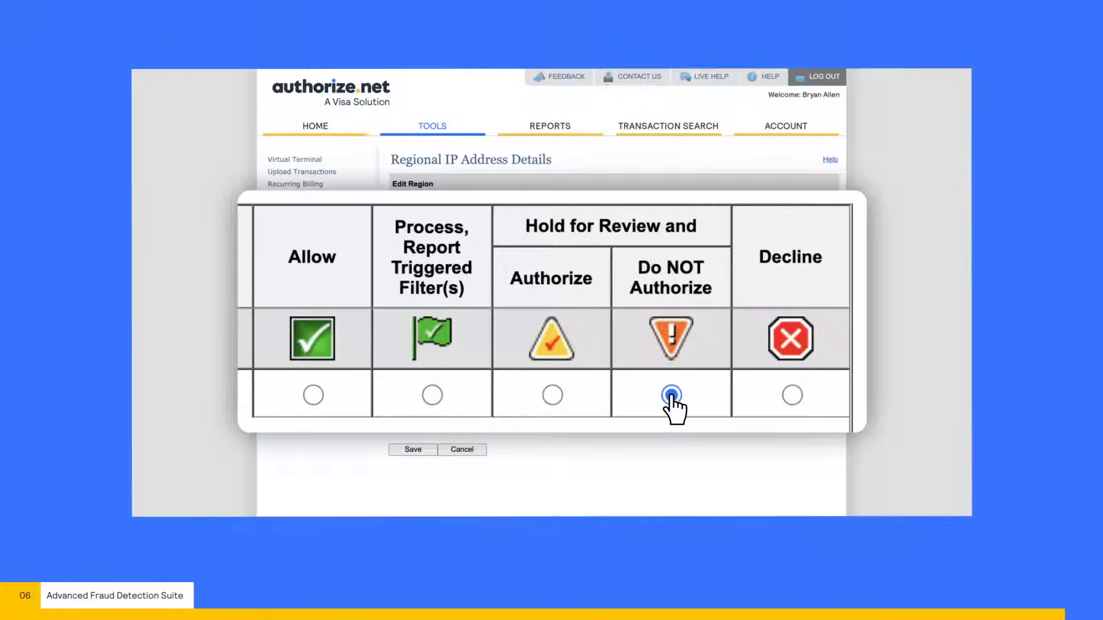
left_click(791, 395)
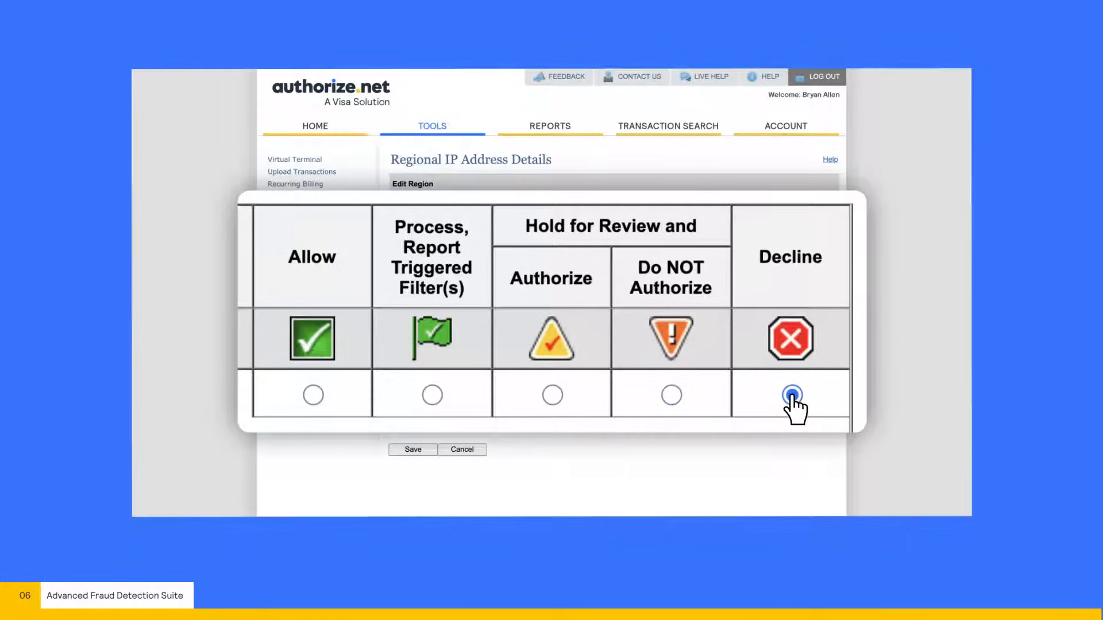
left_click(786, 126)
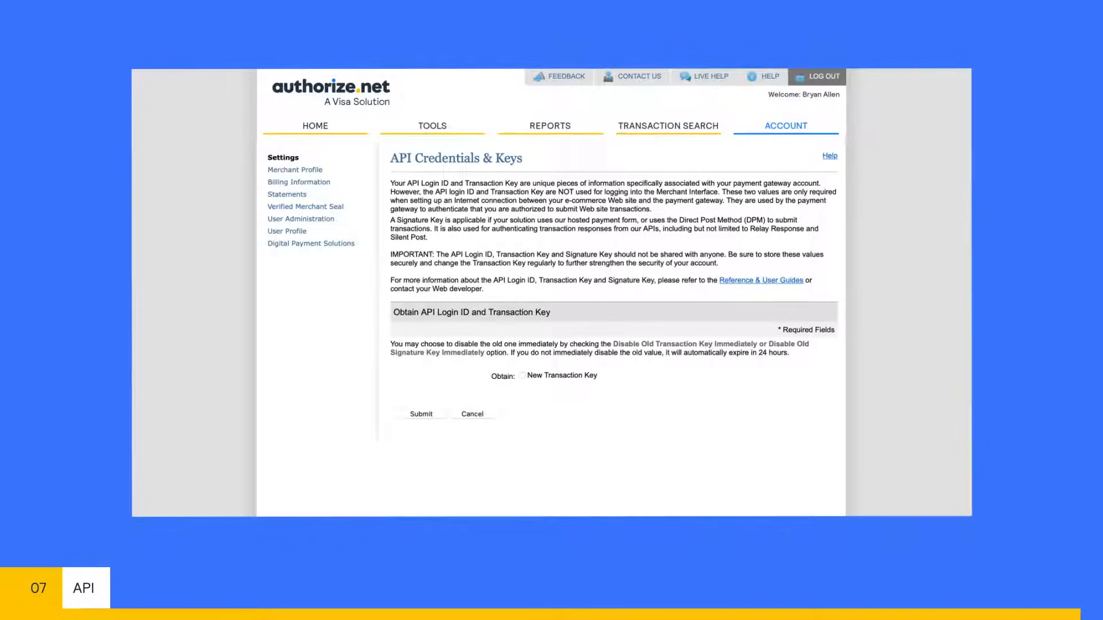
- Navigate via the top menu from API Credentials & Keys to the Virtual Terminal
left_click(432, 125)
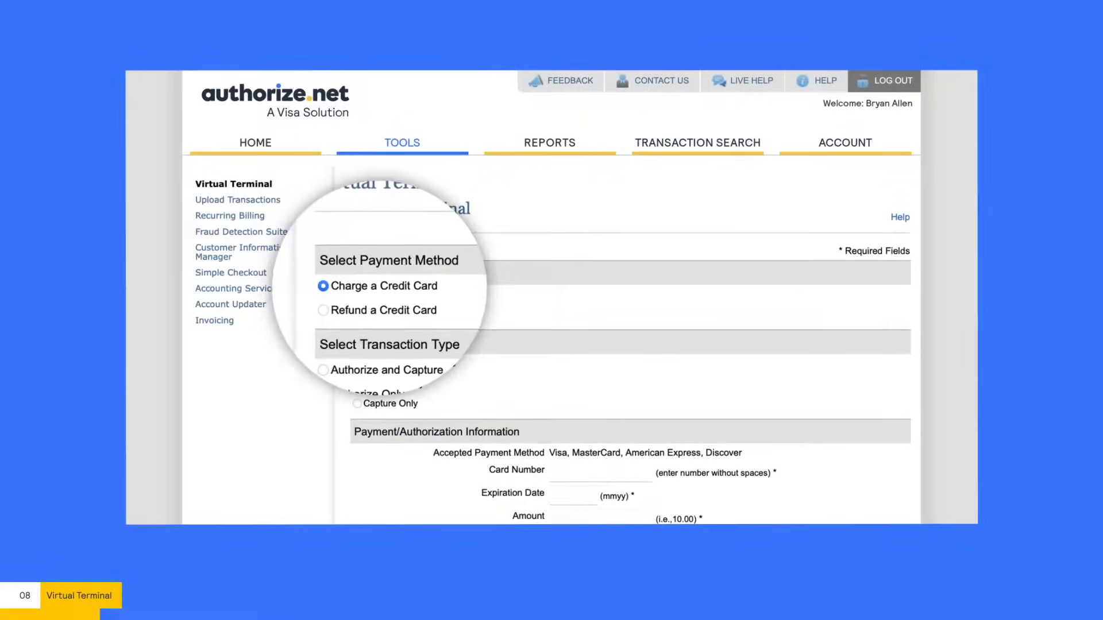
- Submit an Authorize and Capture credit card charge, entering 1231231 and test billing/shipping details
left_click(322, 310)
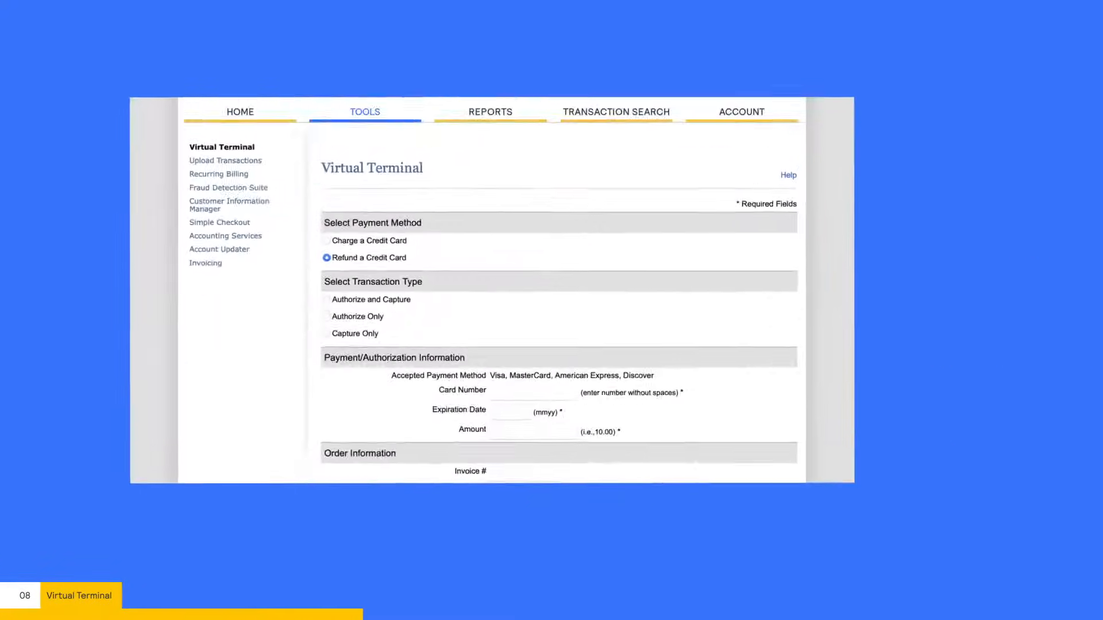
left_click(329, 300)
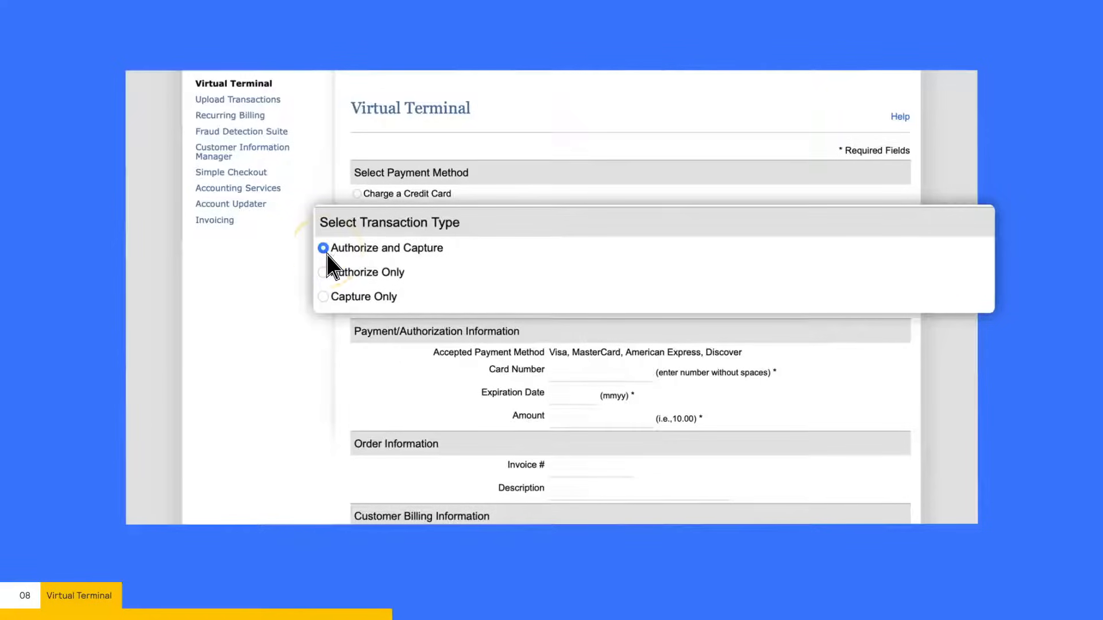
type("1231231")
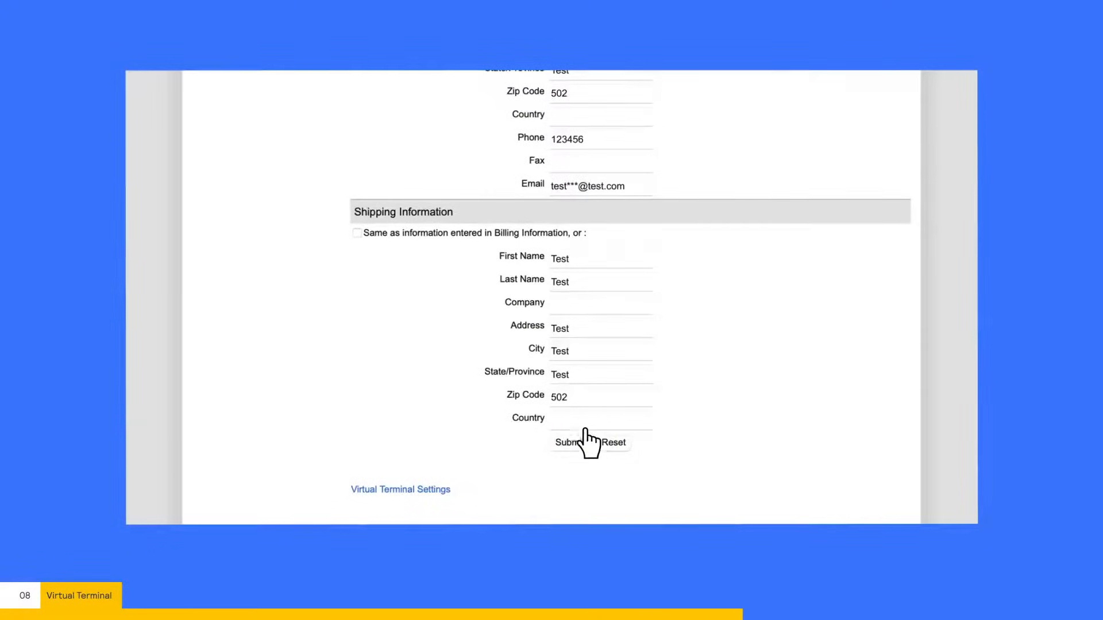
left_click(565, 442)
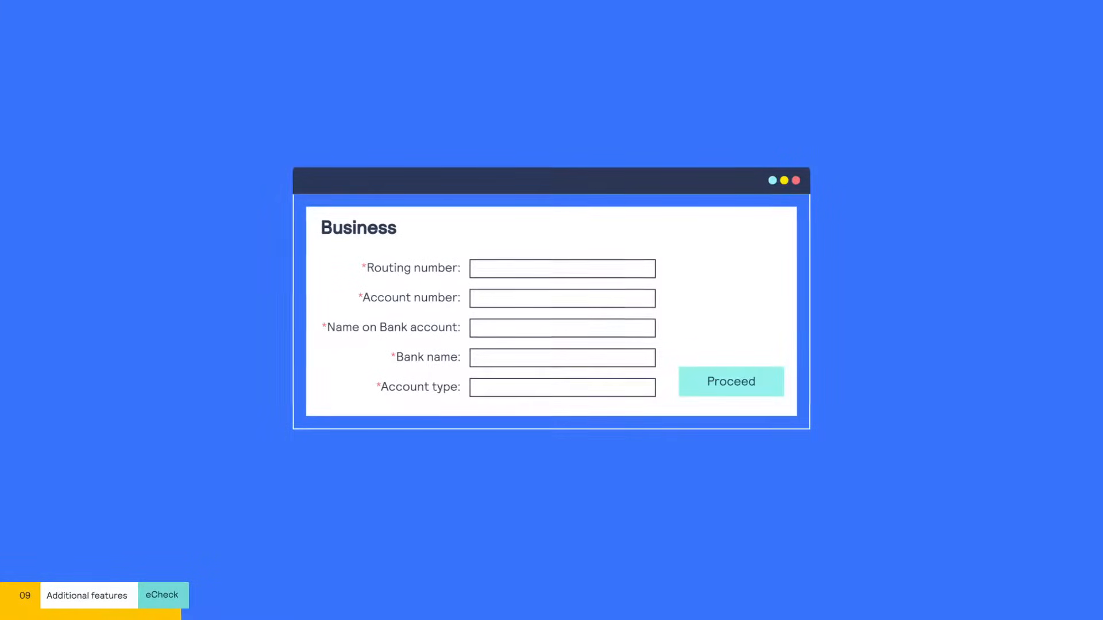
- Submit the masked eCheck routing number, account number and account-holder name via Proceed
left_click(730, 382)
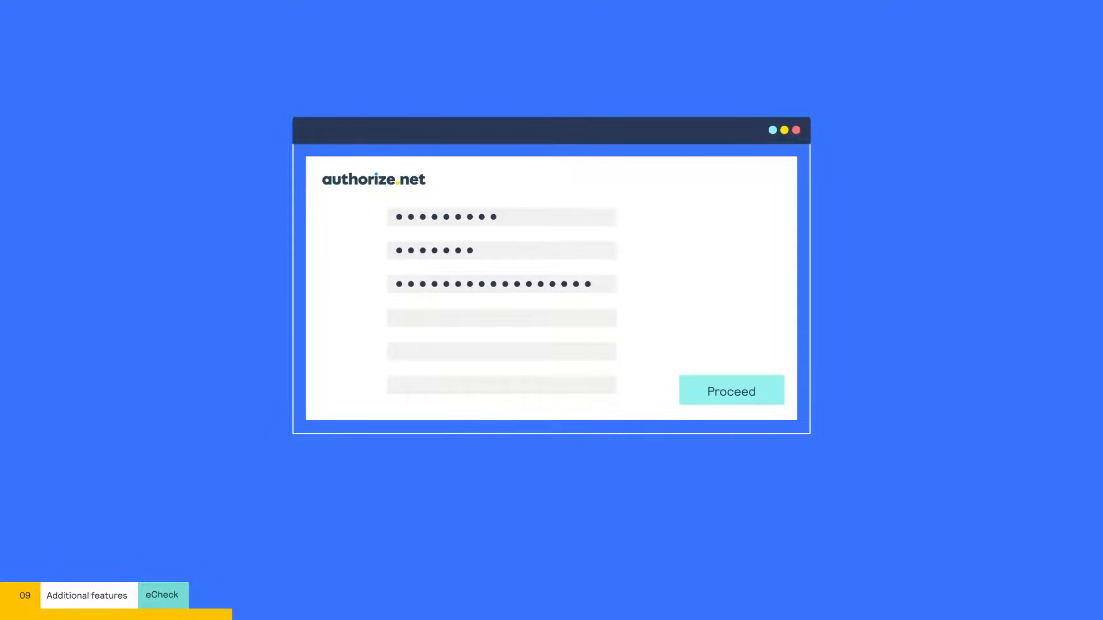
left_click(730, 392)
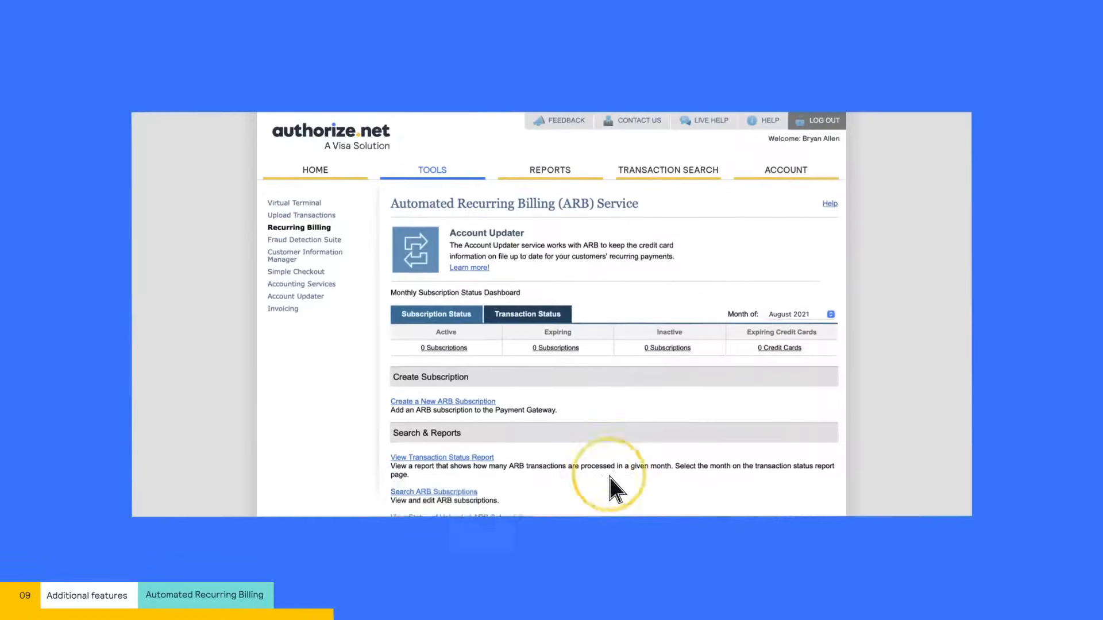
- Begin creating a new ARB subscription from the Recurring Billing page
scroll("up", 3)
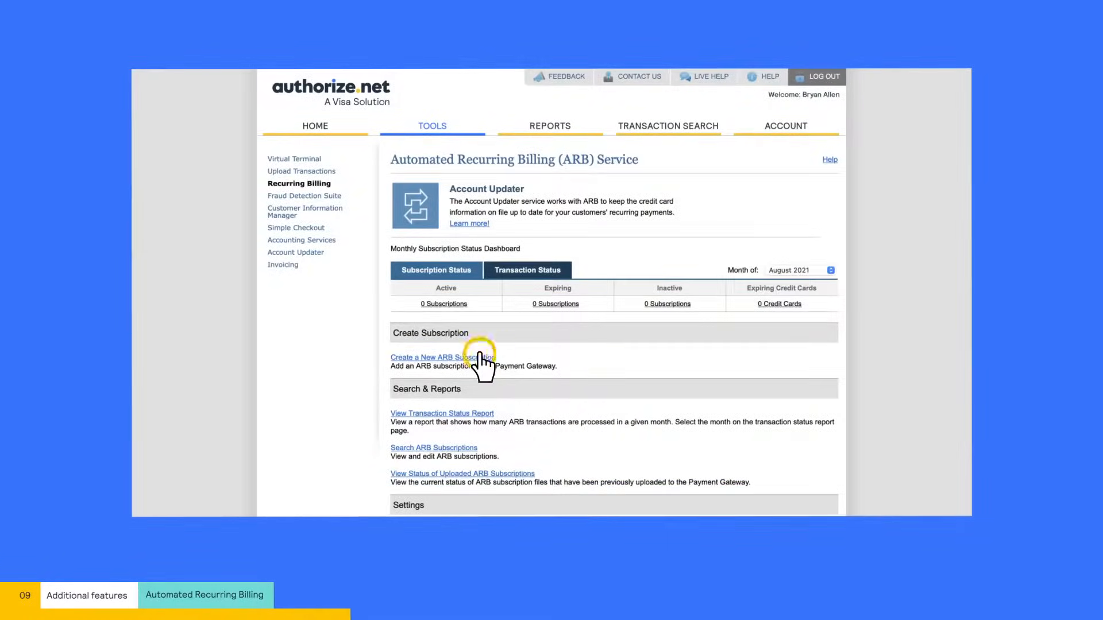
left_click(435, 357)
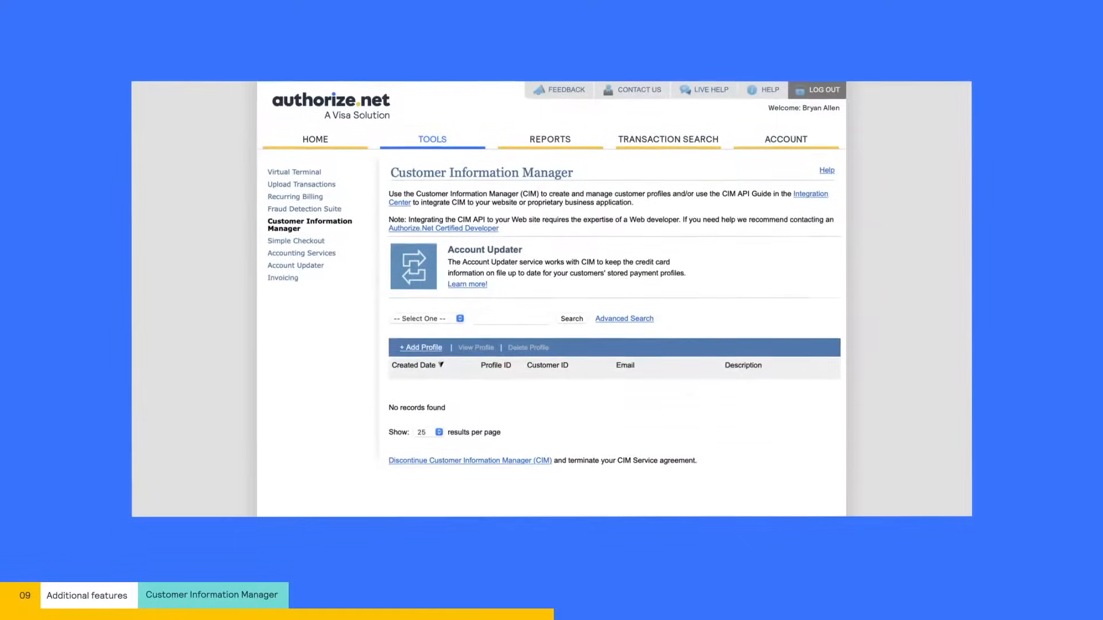
- Add a new customer profile and work through its billing, payment and shipping fields
left_click(420, 348)
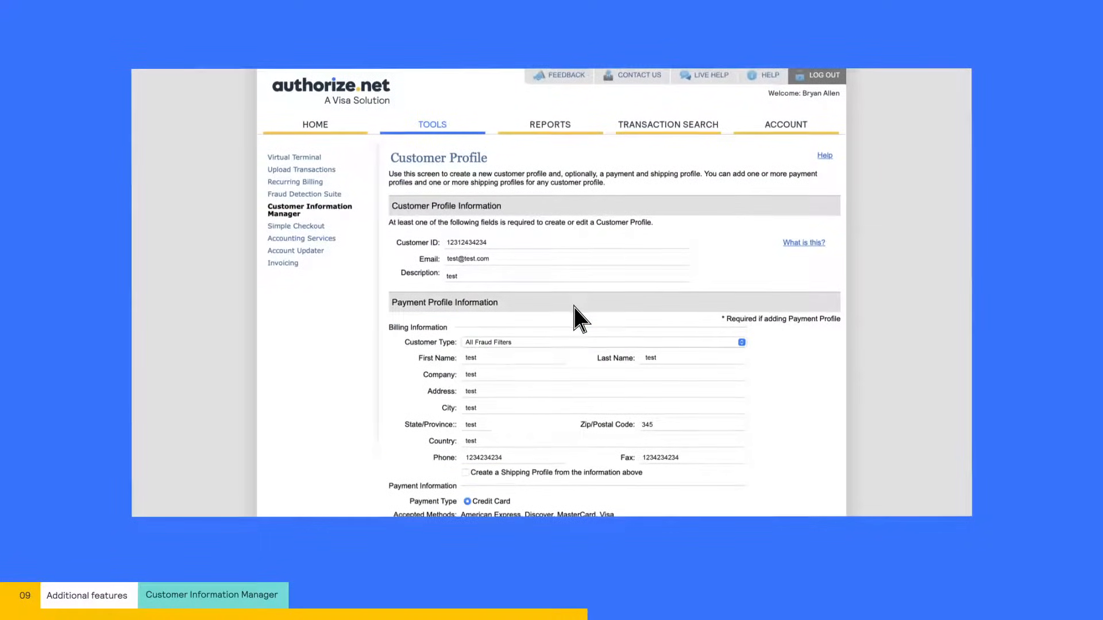
scroll("down", 3)
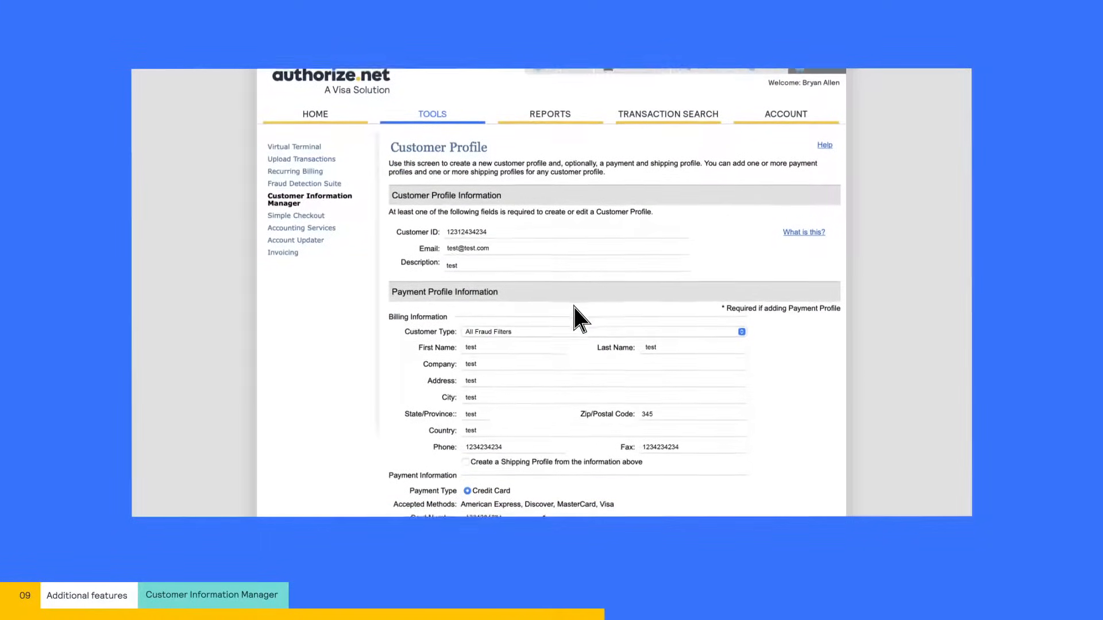
scroll("down", 3)
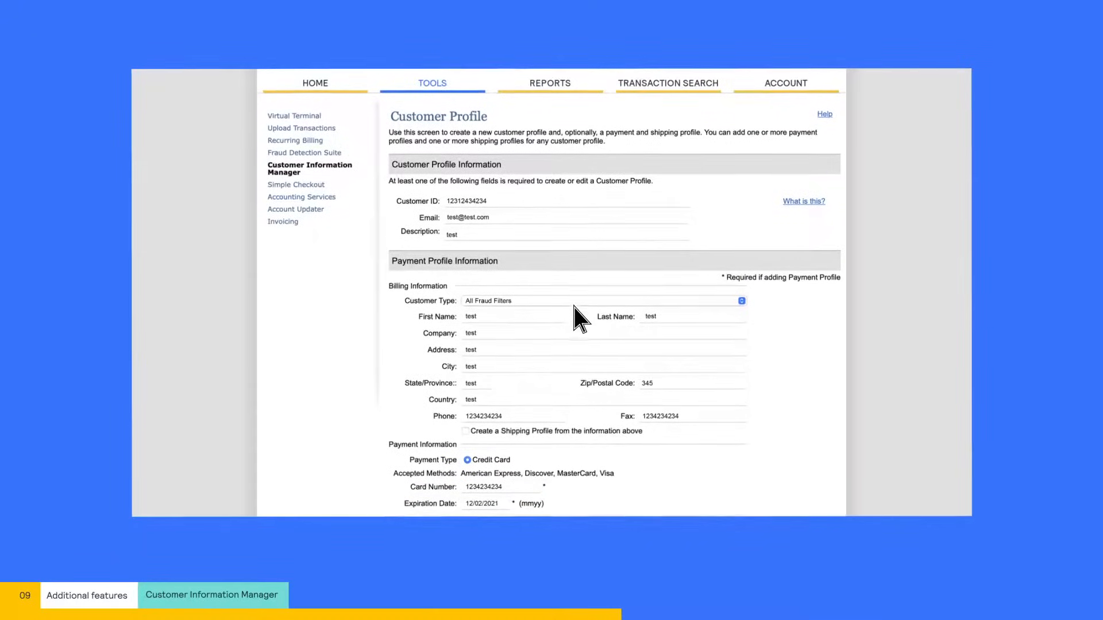
scroll("down", 3)
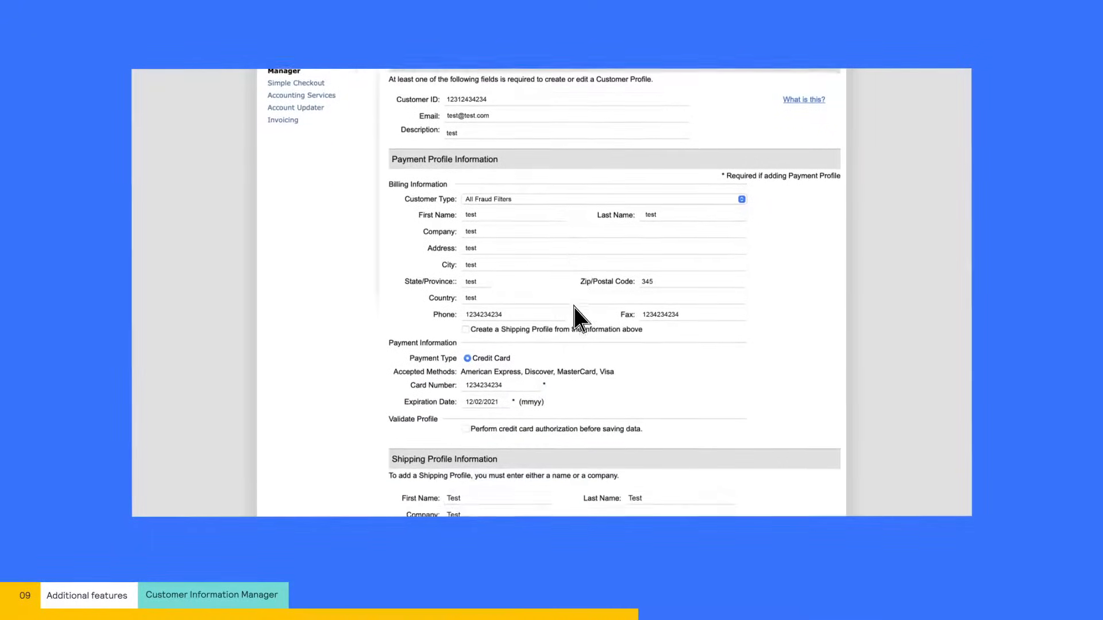
scroll("down", 3)
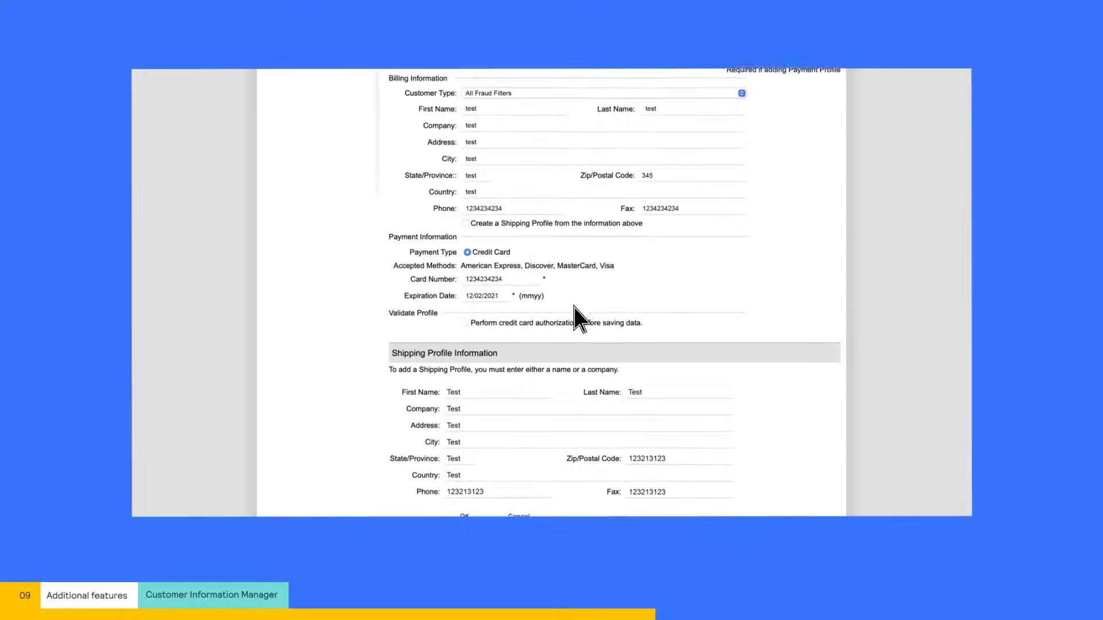
scroll("down", 3)
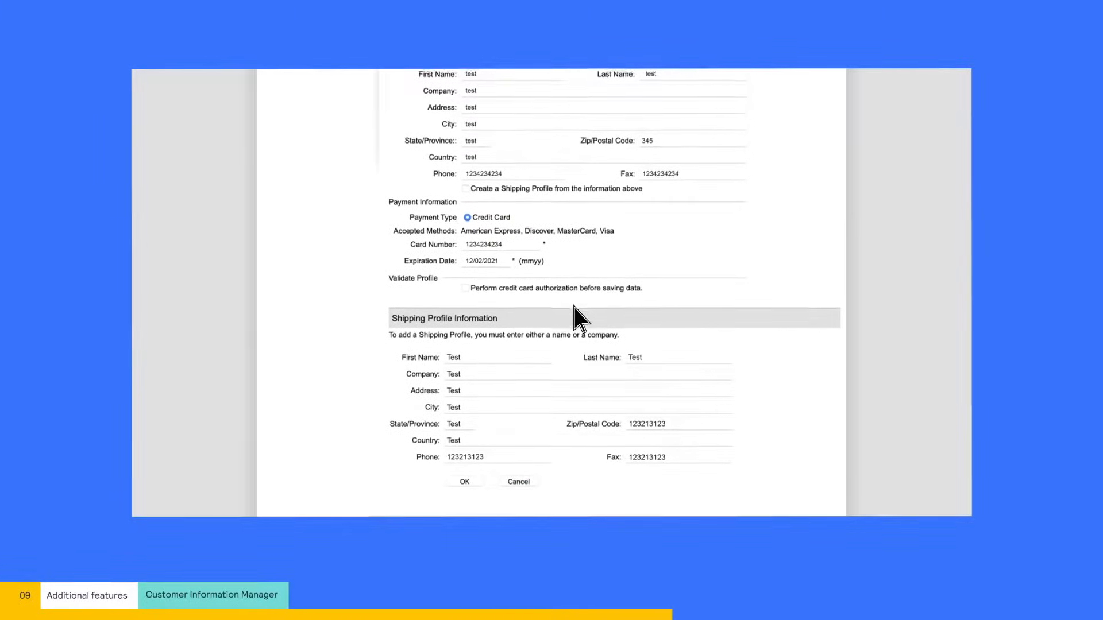
scroll("down", 3)
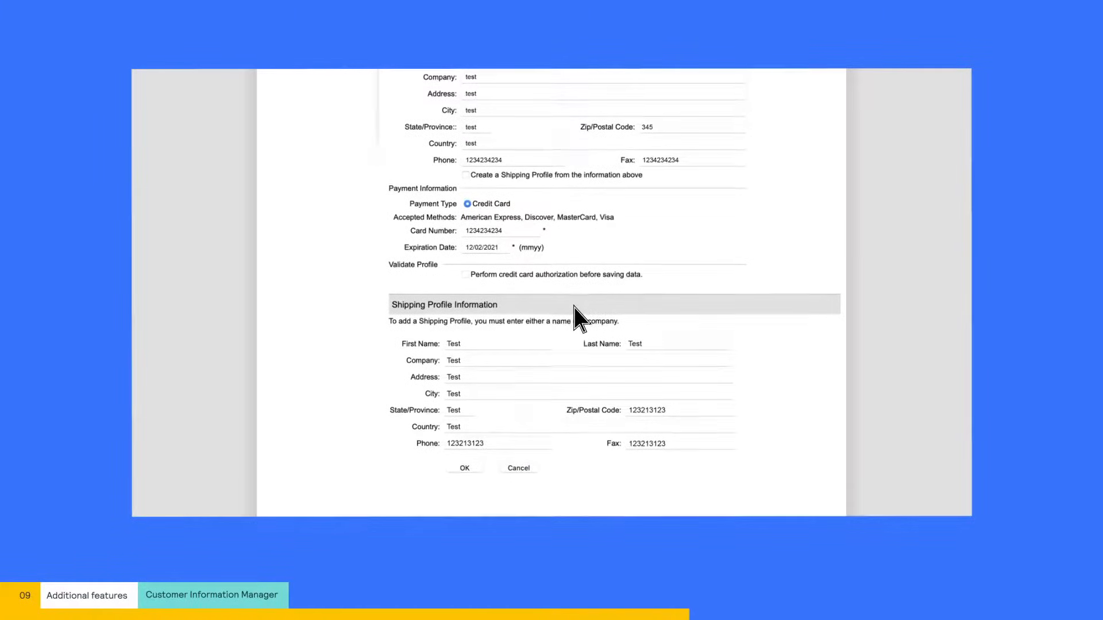
scroll("up", 3)
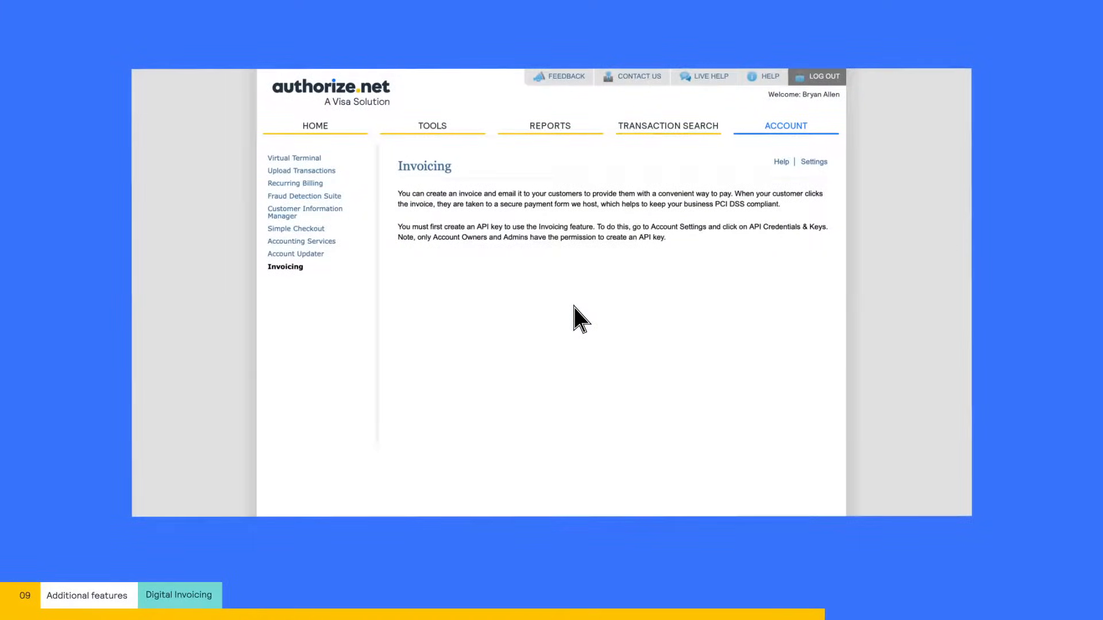
- Look over the account Settings overview page
left_click(813, 161)
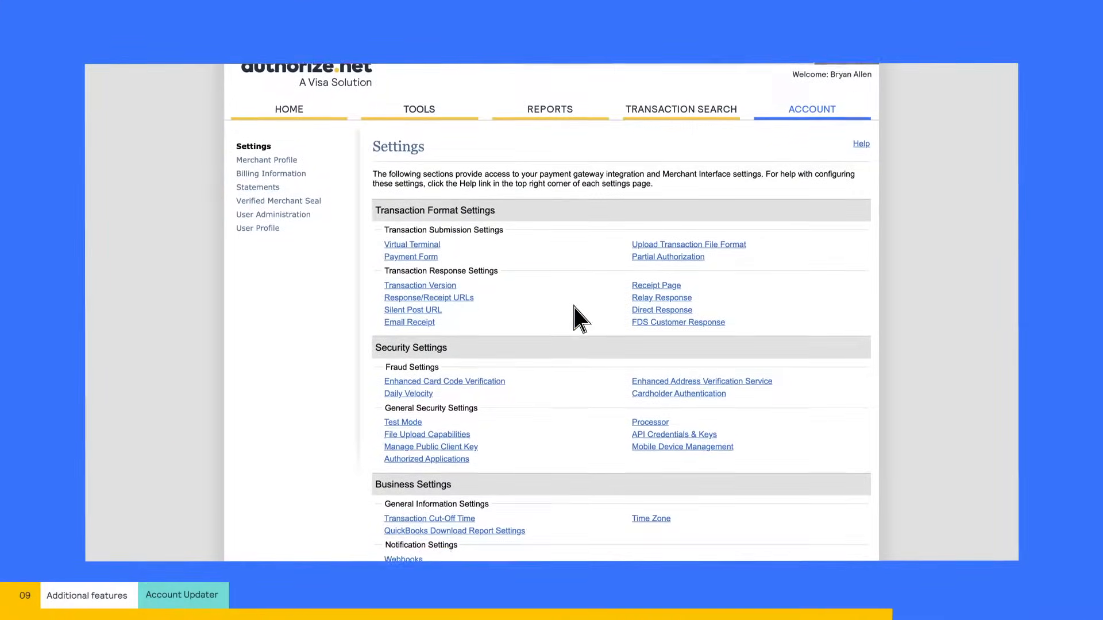
scroll("down", 3)
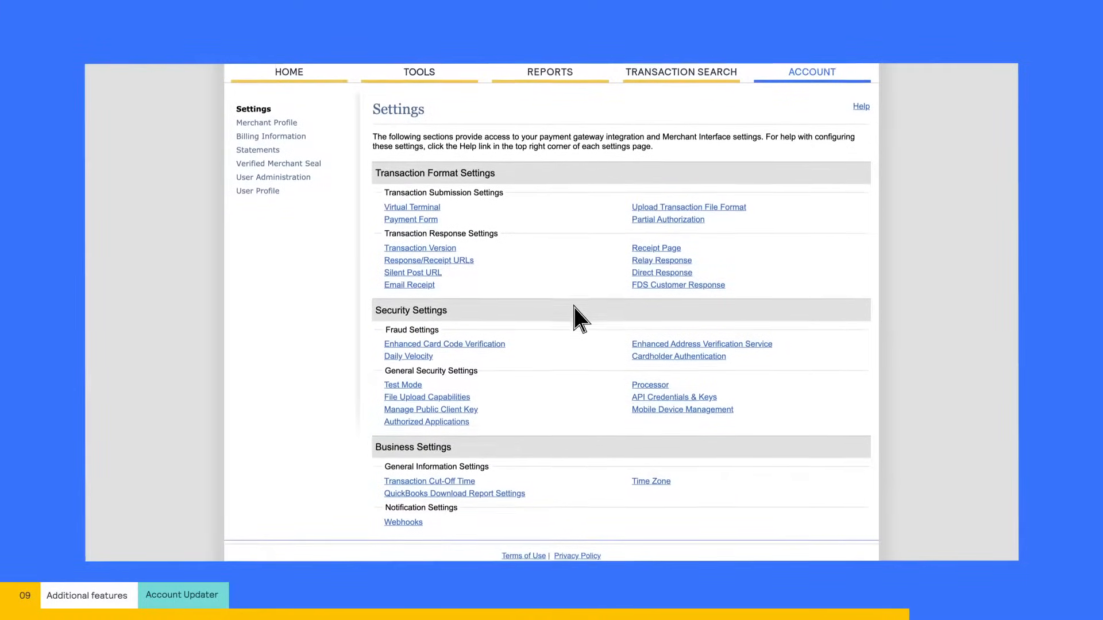
scroll("up", 3)
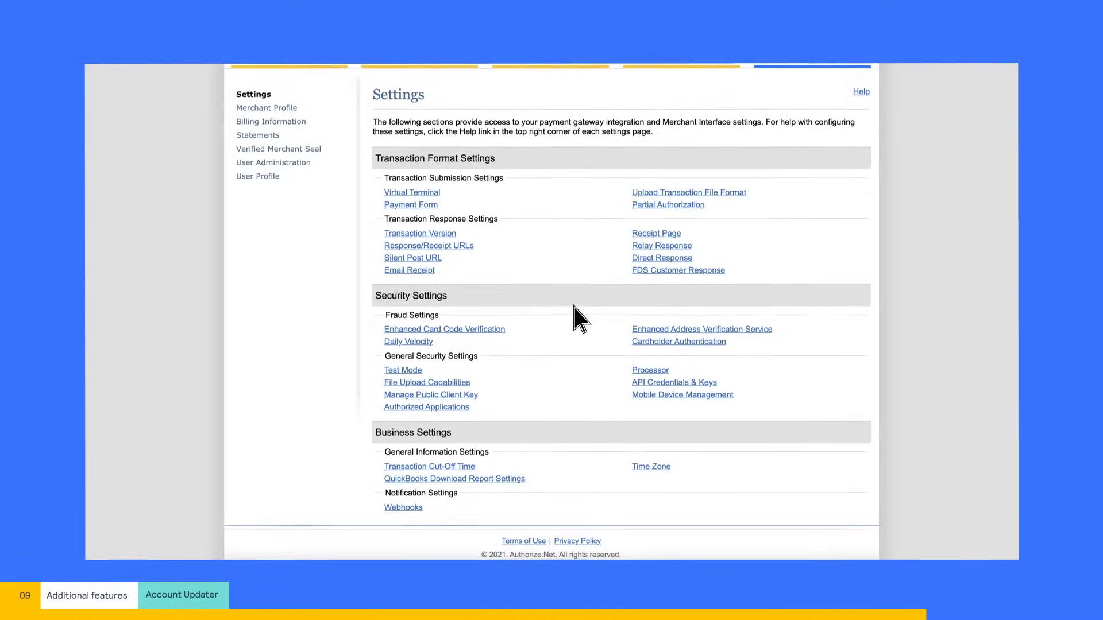
- View the Merchant Profile down to Additional Services, where Account Updater is Not Enabled
left_click(267, 107)
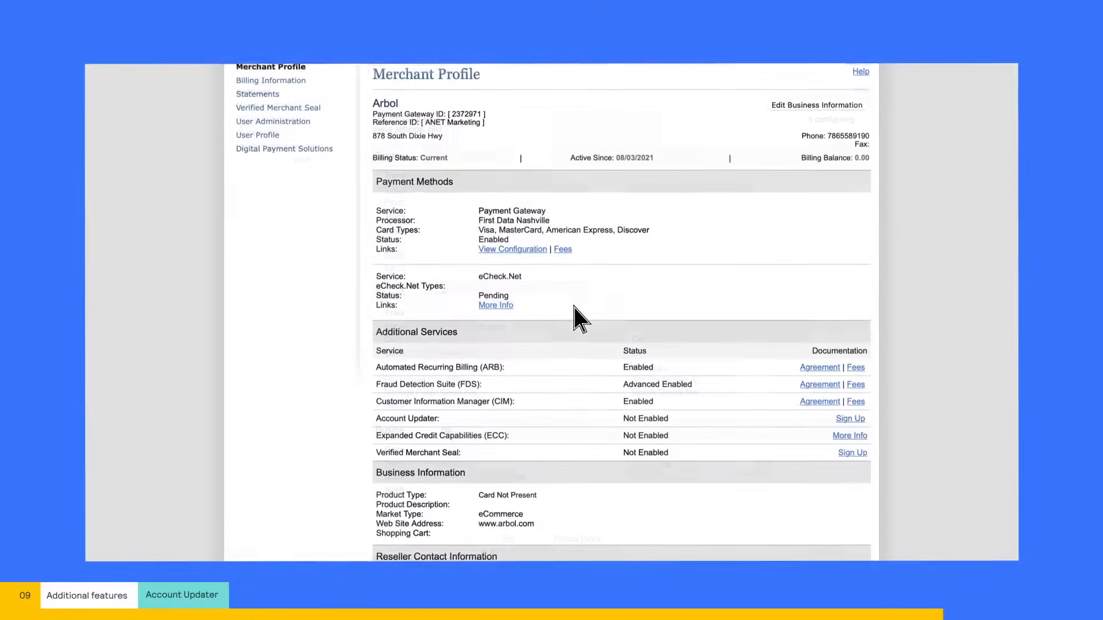
scroll("down", 3)
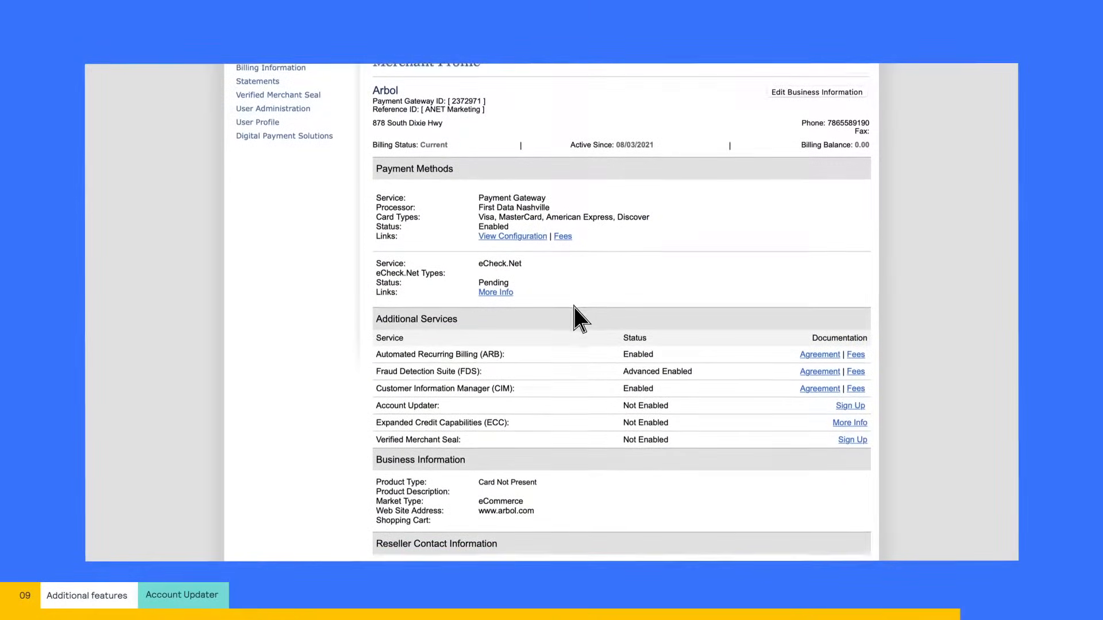
scroll("down", 3)
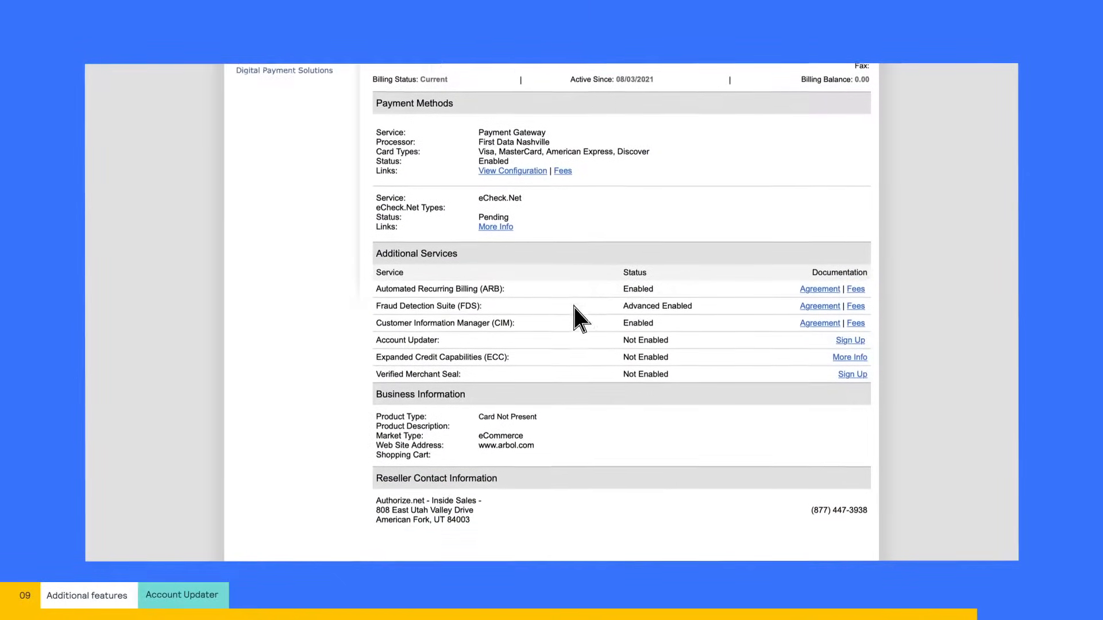
scroll("down", 3)
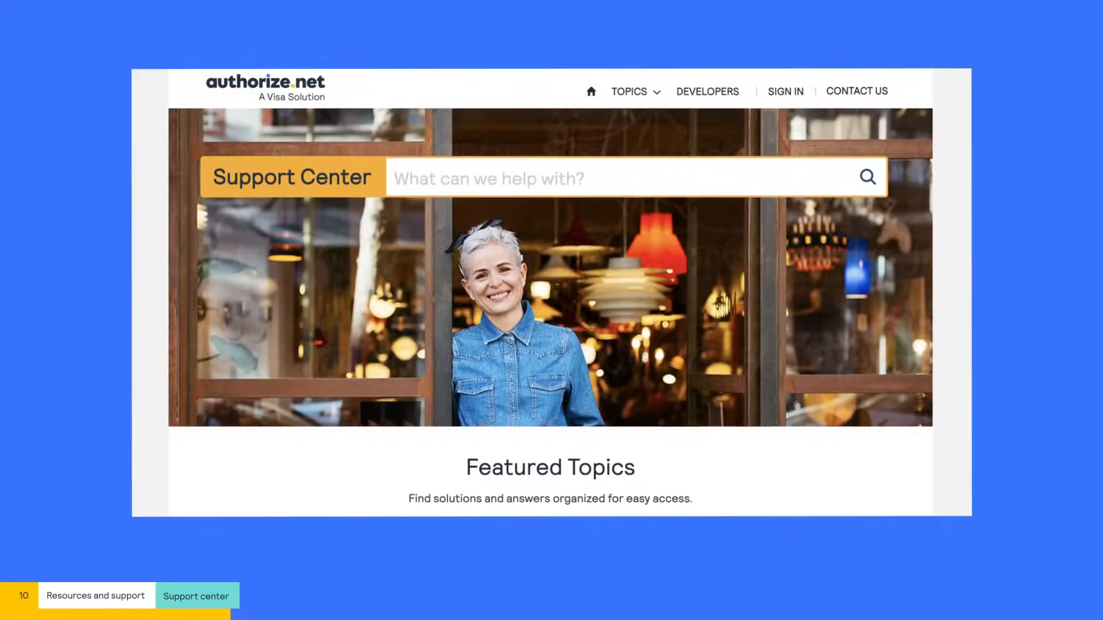
- Search the Support Center for 'simple checkout' and browse the results
scroll("down", 3)
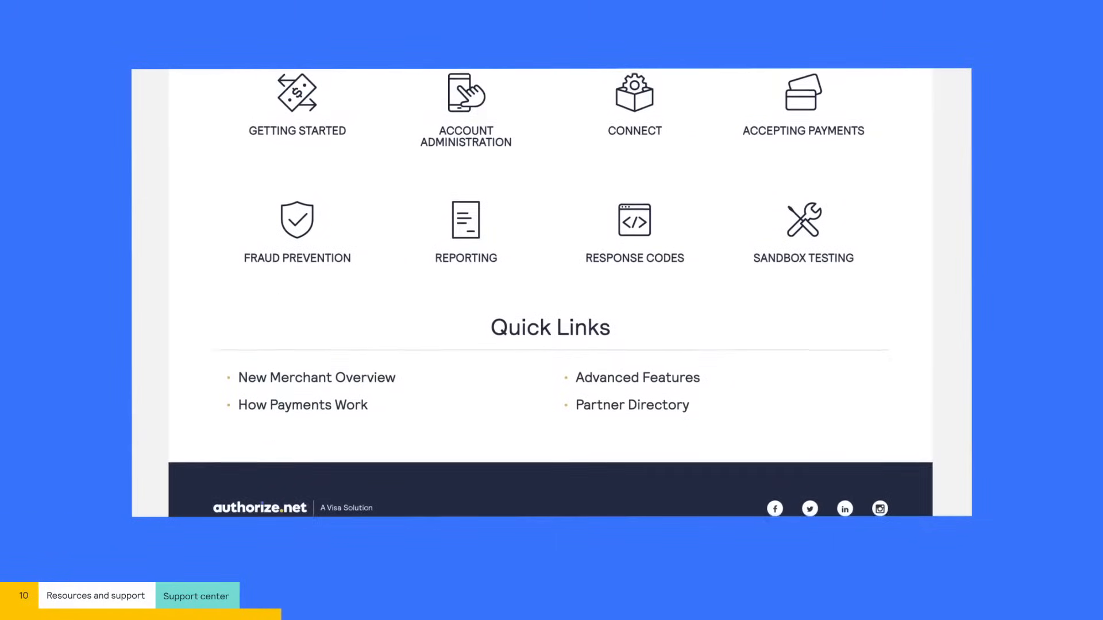
scroll("up", 3)
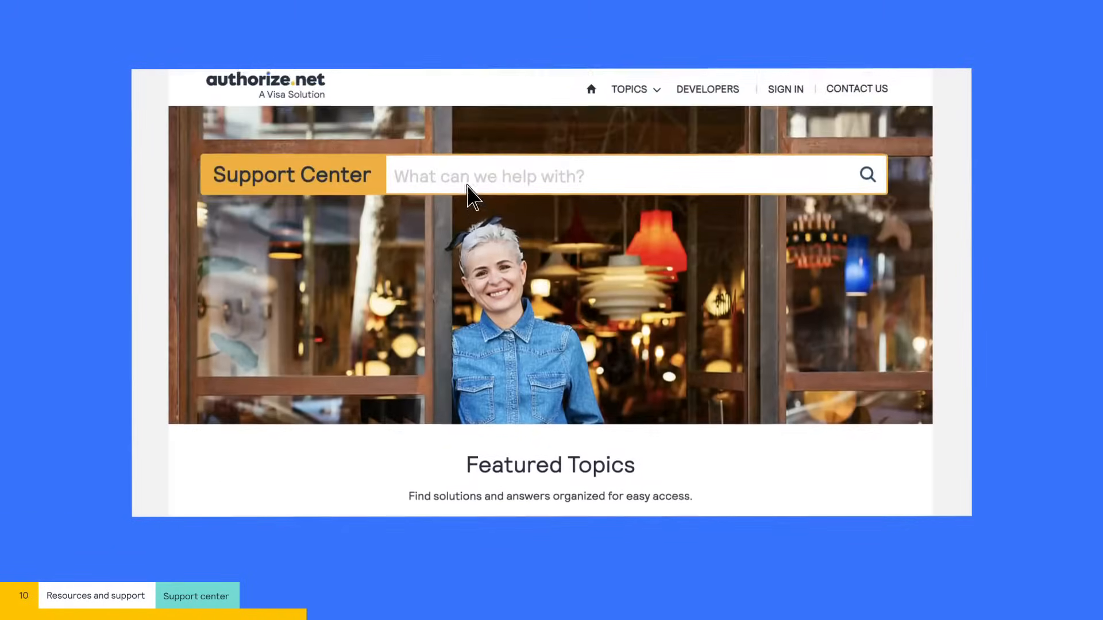
left_click(598, 176)
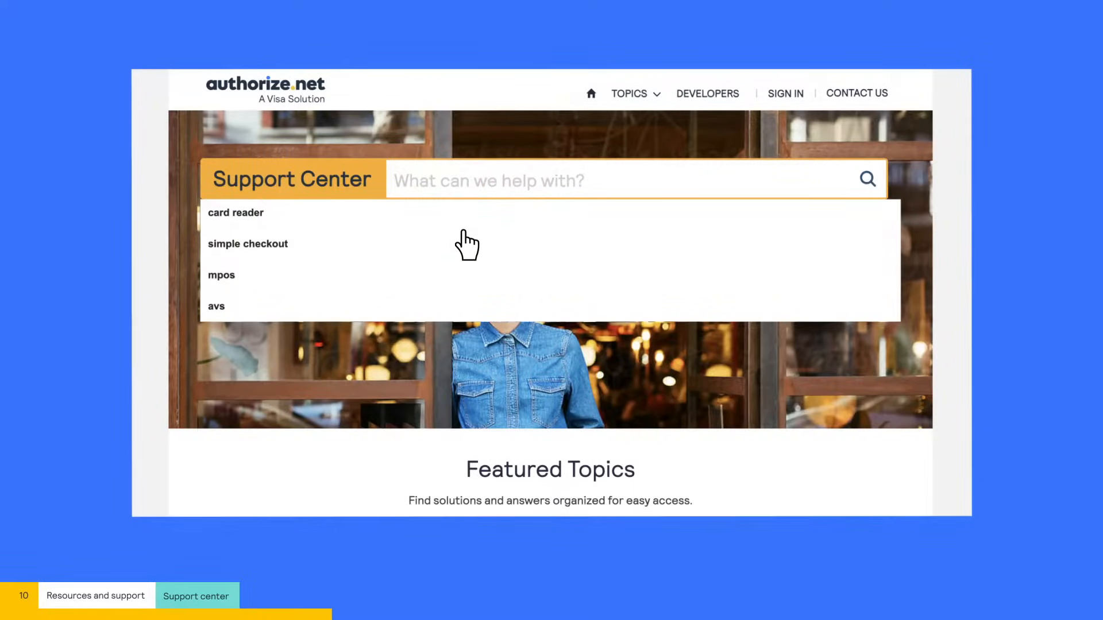
left_click(248, 243)
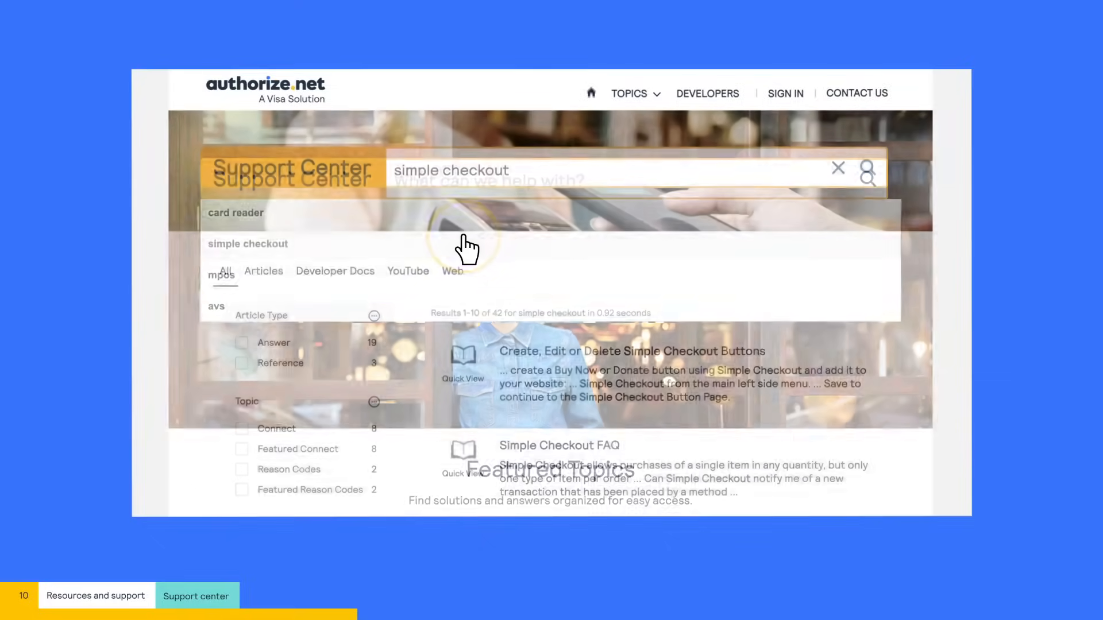
scroll("down", 3)
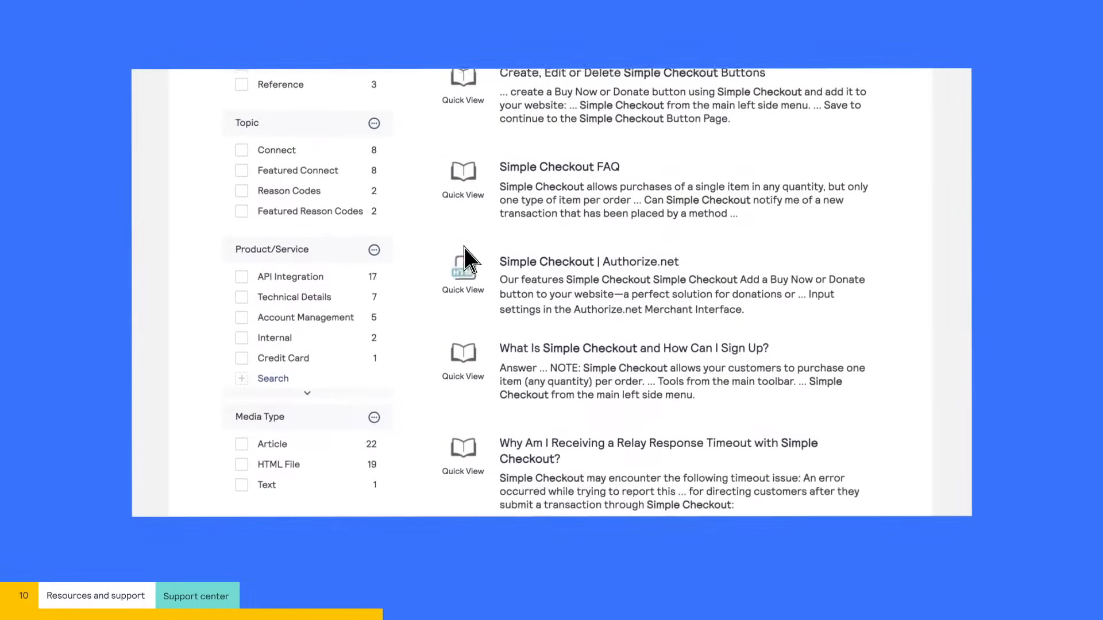
scroll("down", 3)
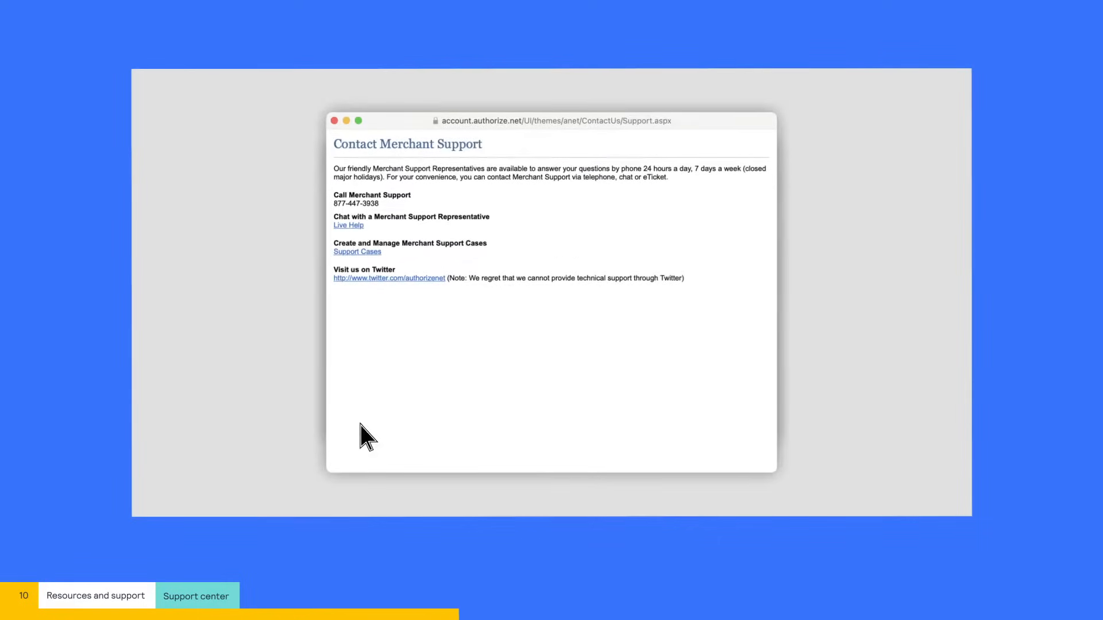
- Start a live support chat asking 'How can I change the password of my account.'
left_click(348, 225)
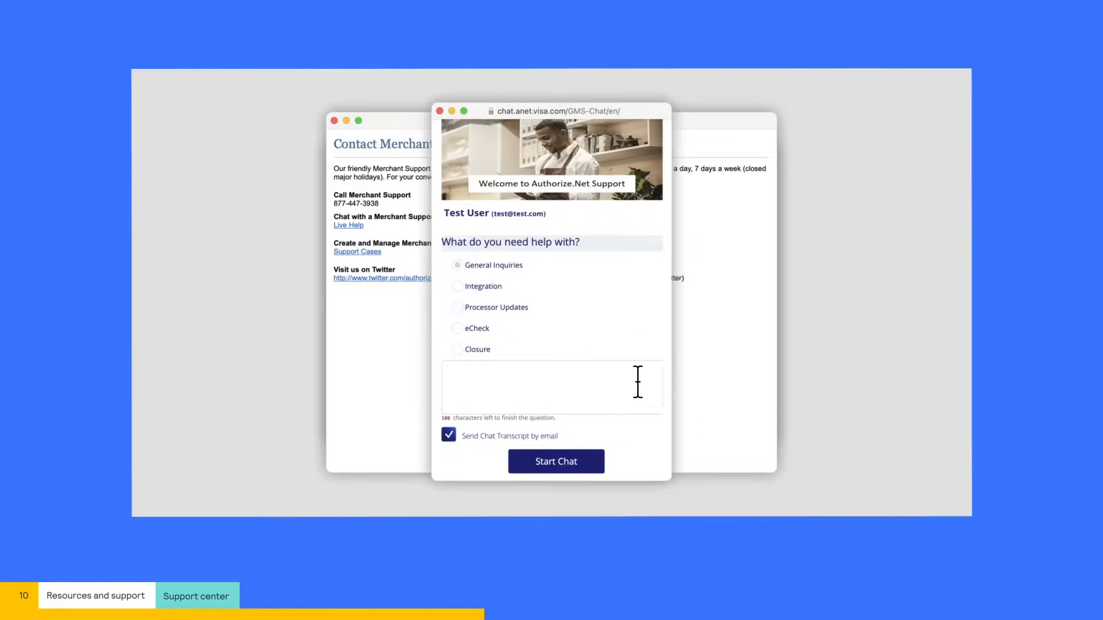
type("How can I change the password of my account.")
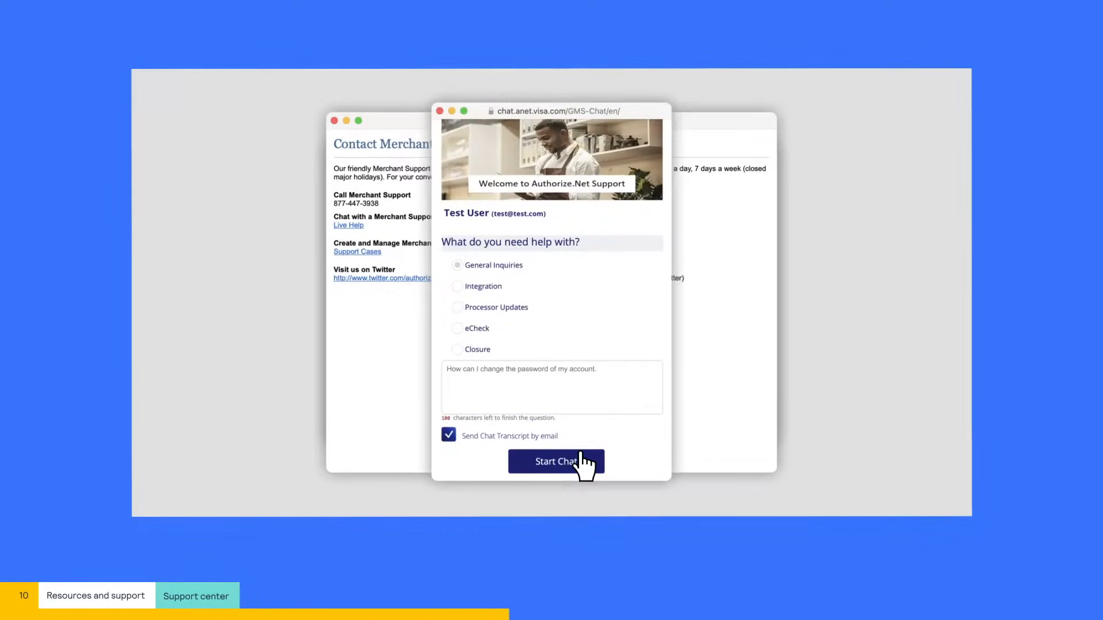
left_click(556, 461)
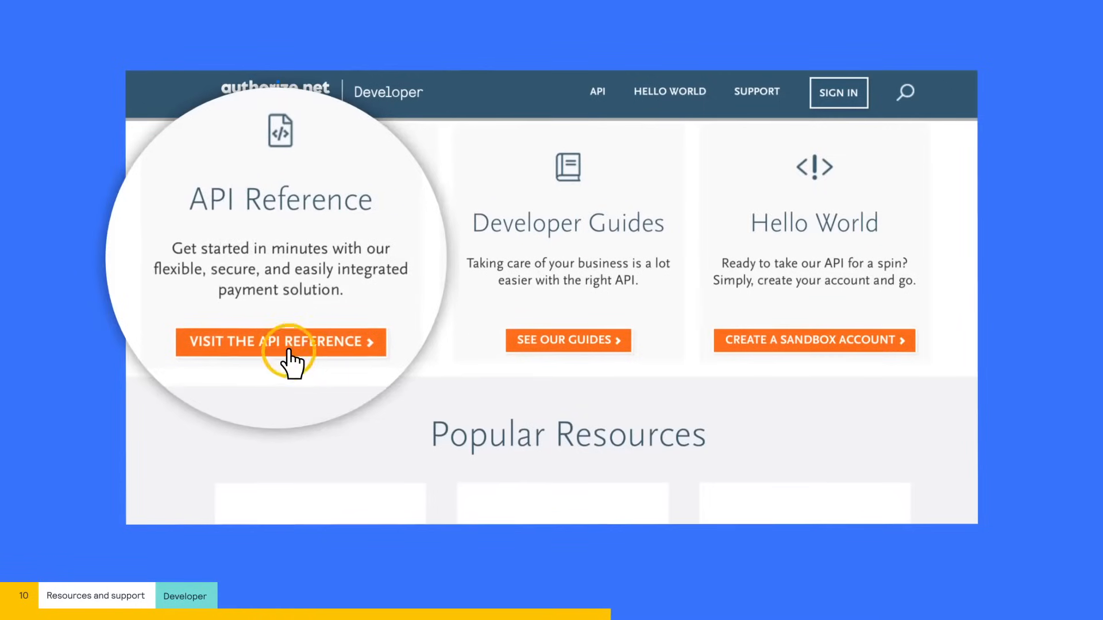
- Browse the API Reference, then scroll through the Hello World sandbox page
left_click(280, 341)
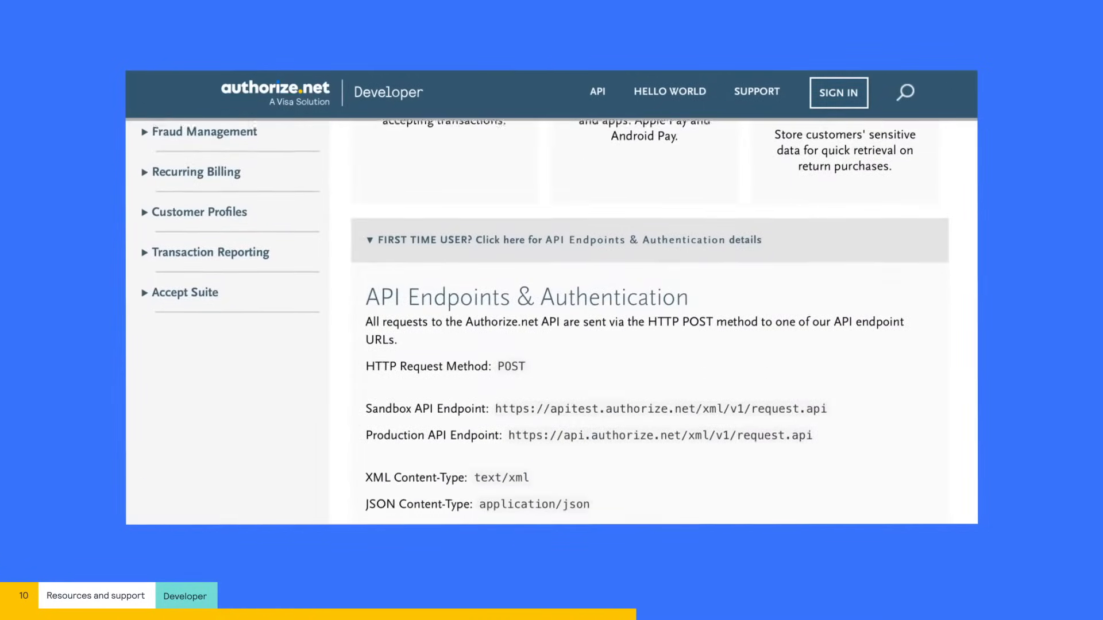
left_click(668, 91)
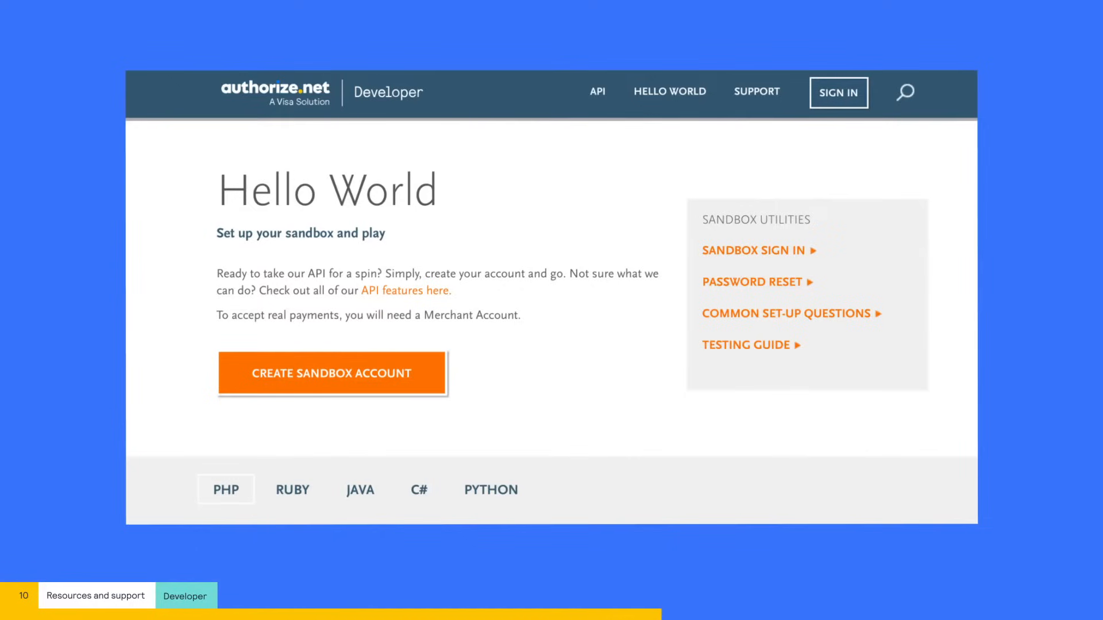
scroll("down", 3)
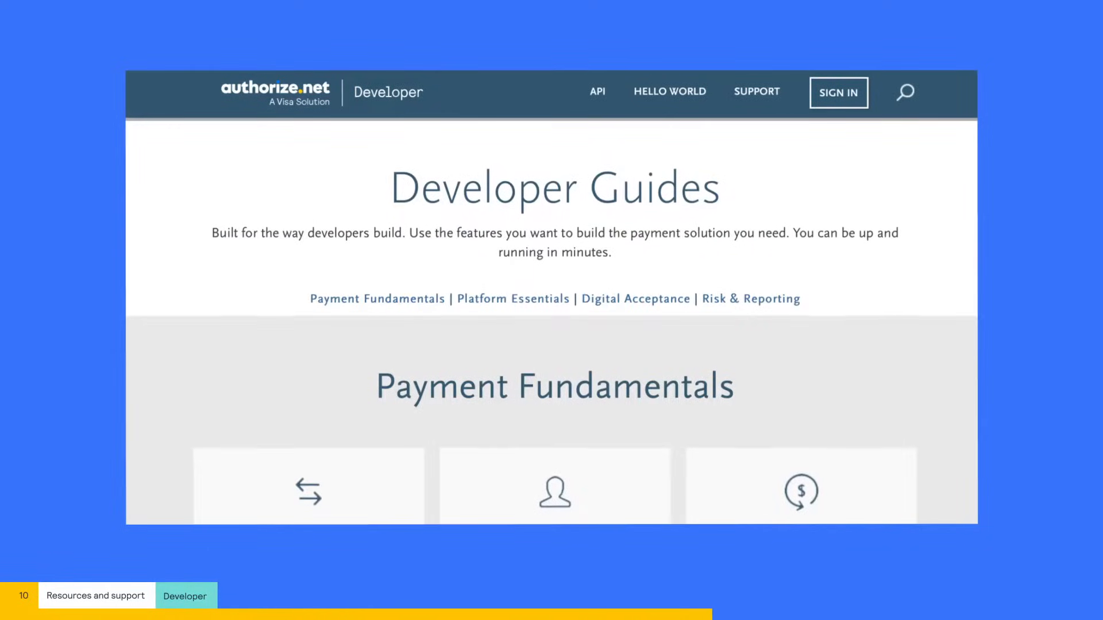
scroll("down", 3)
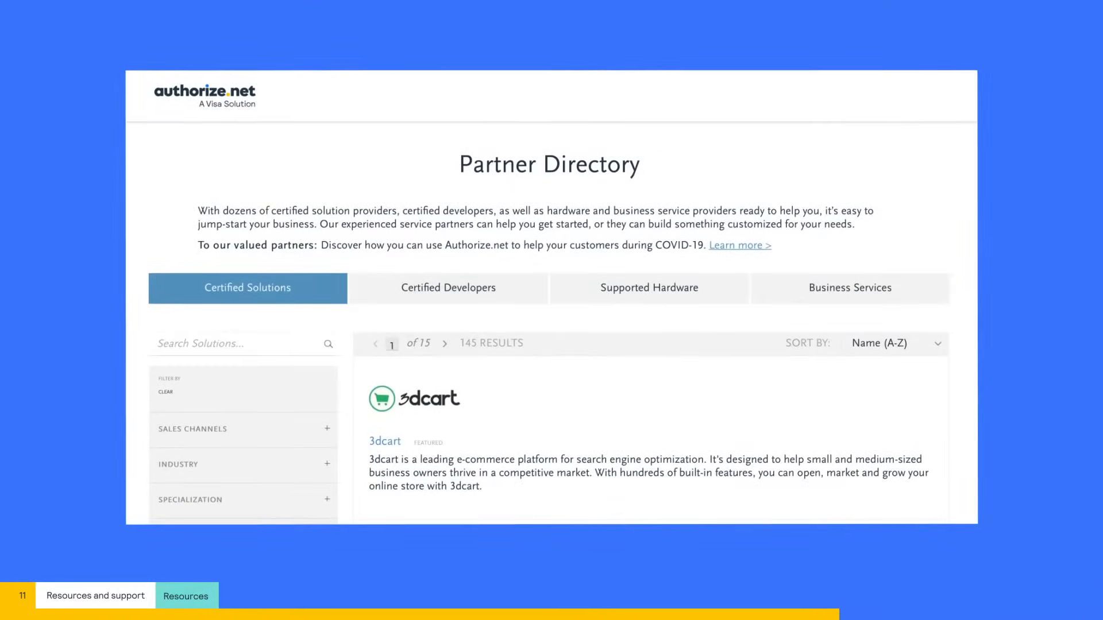
- Browse the Partner Directory and list its Certified Developers partners
scroll("down", 3)
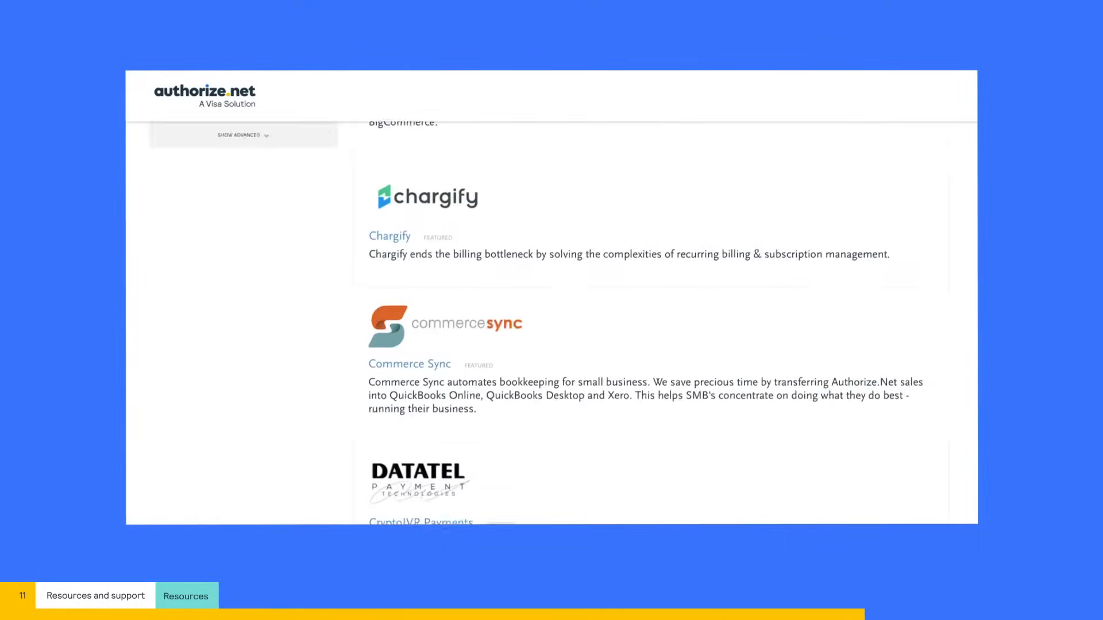
scroll("down", 3)
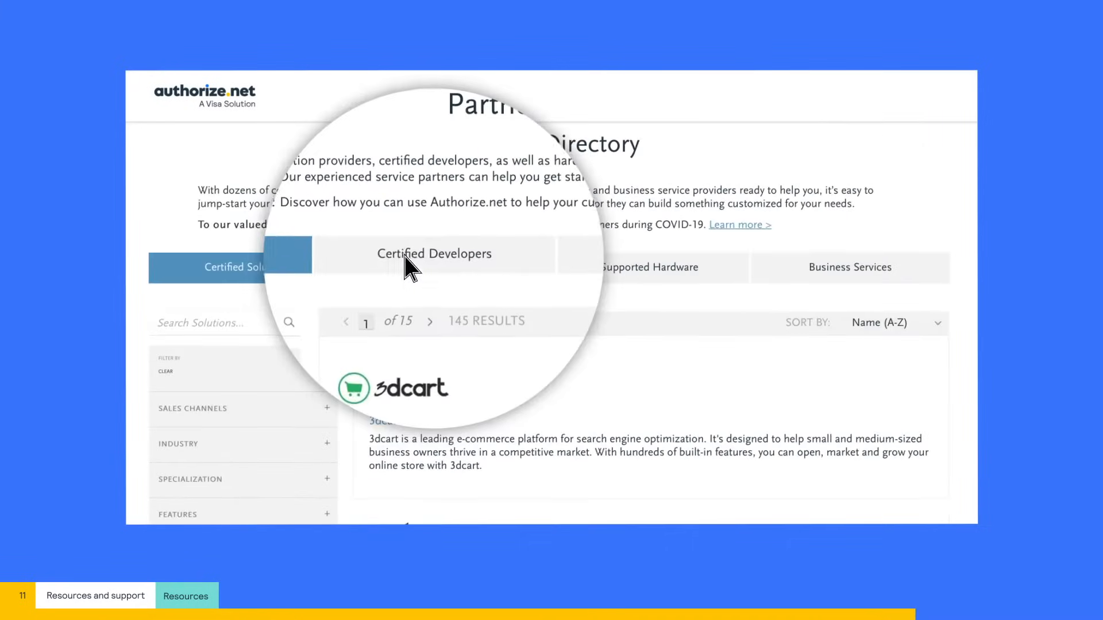
left_click(434, 263)
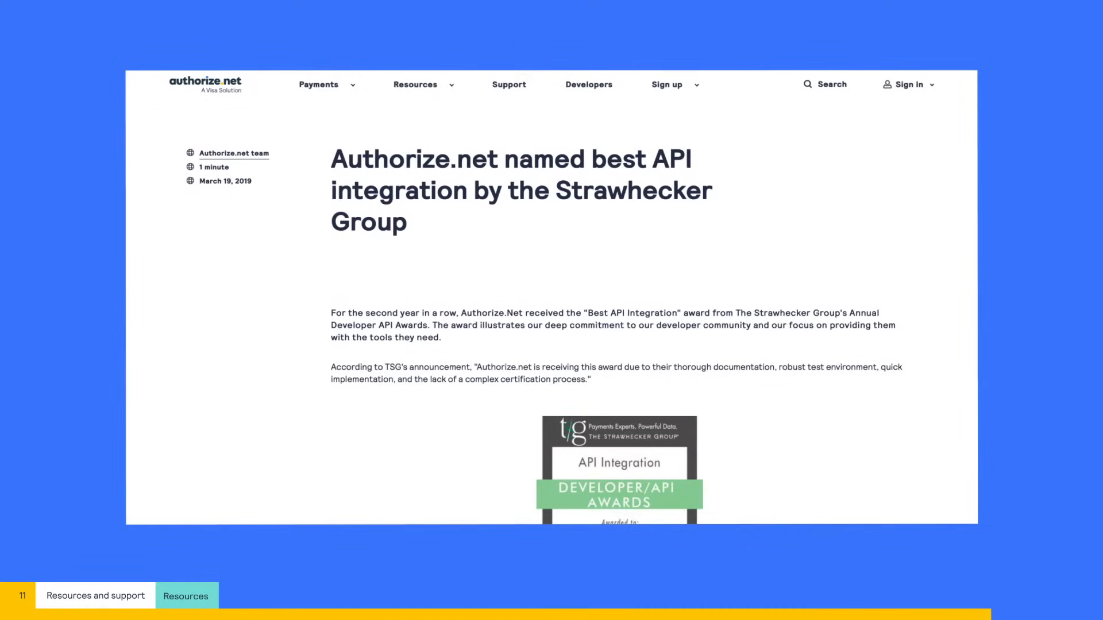
scroll("down", 3)
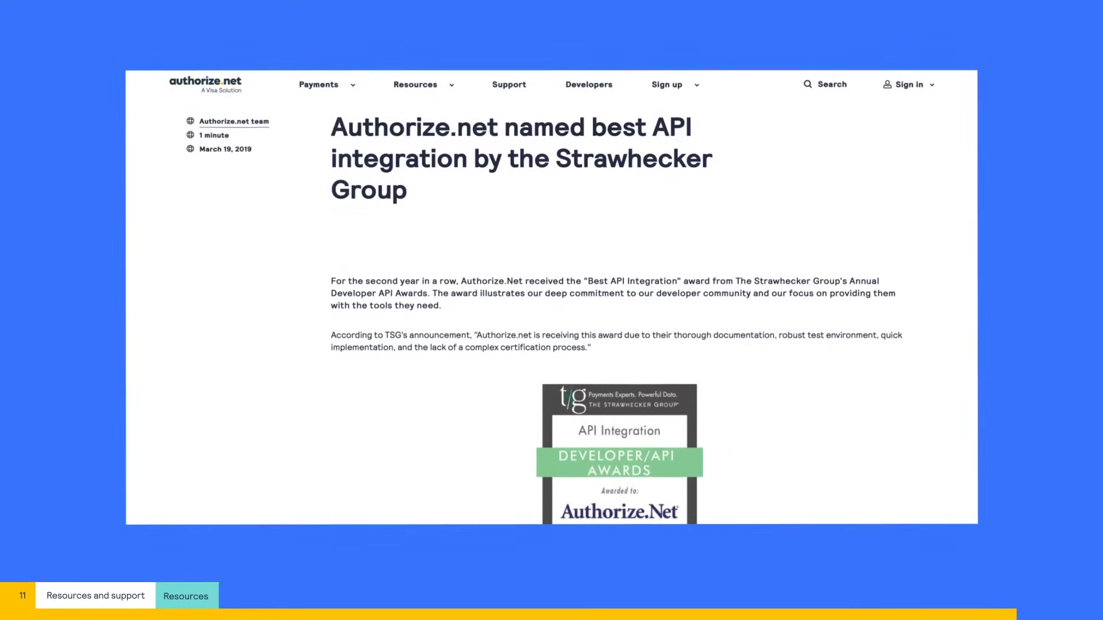
scroll("down", 3)
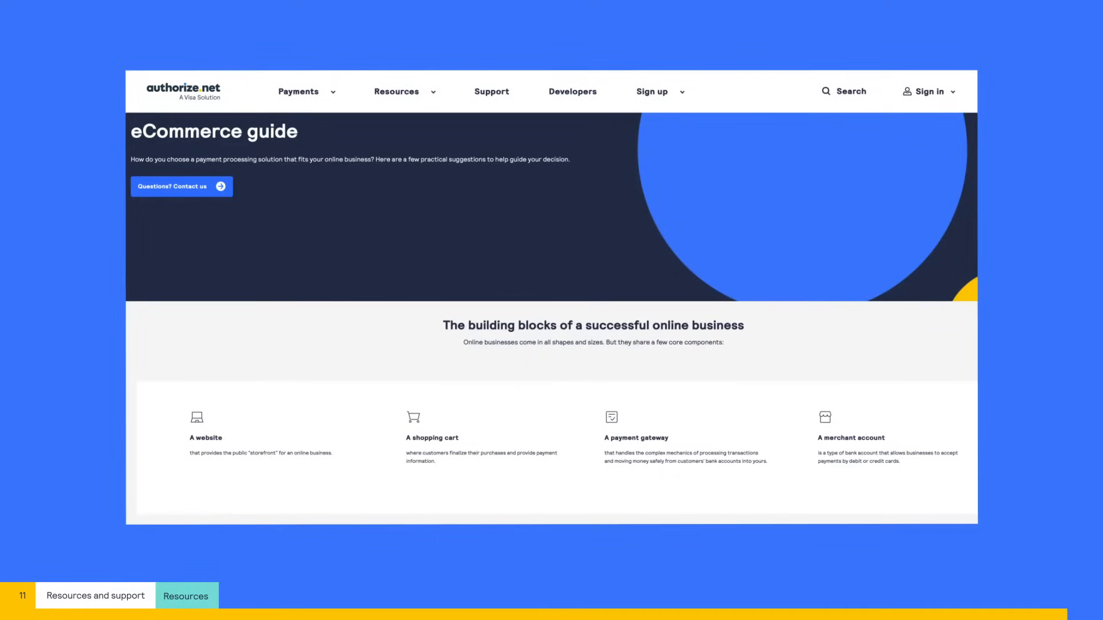
scroll("down", 3)
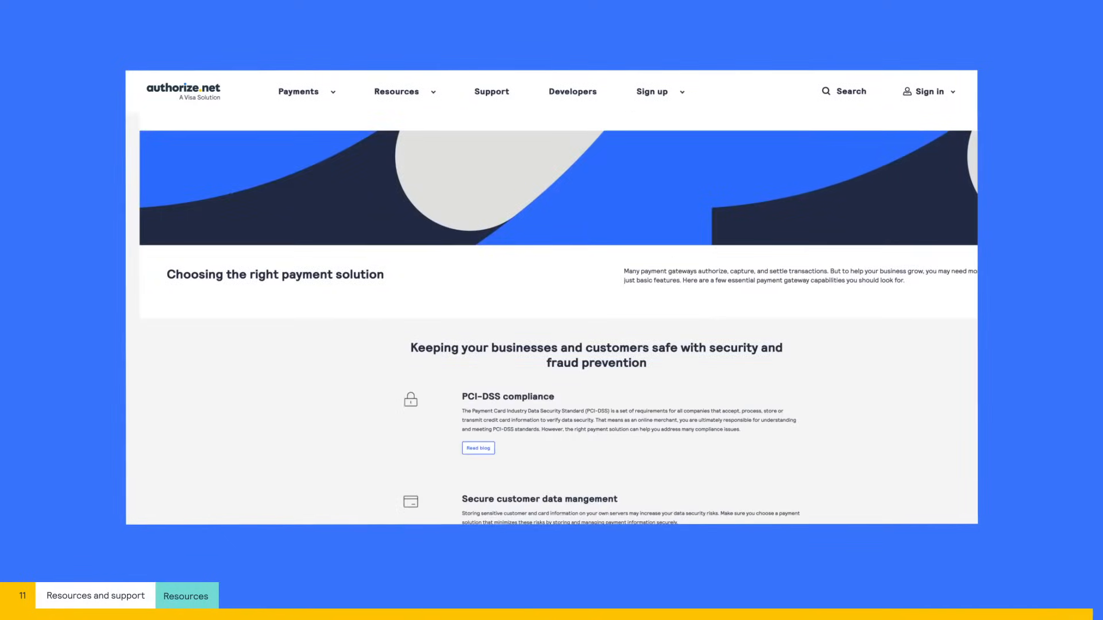